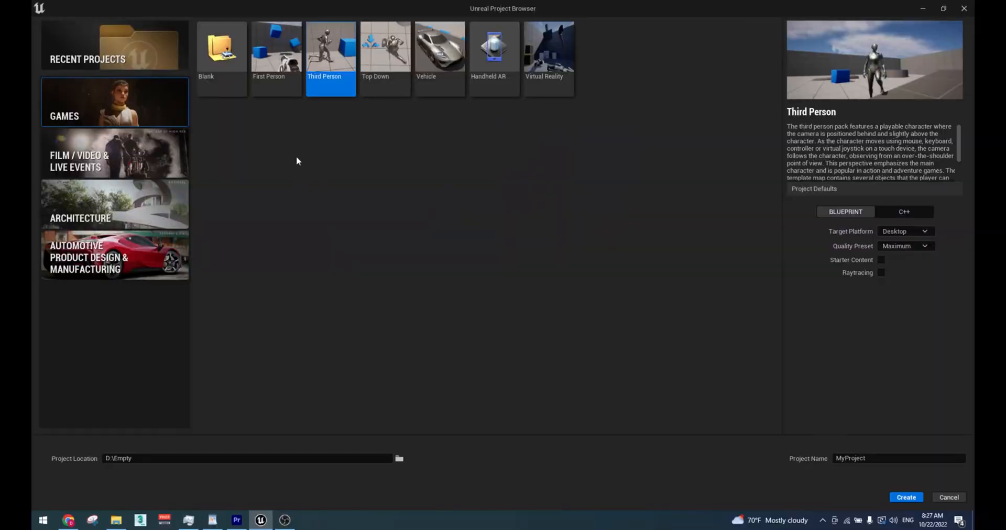
pyautogui.moveTo(335, 72)
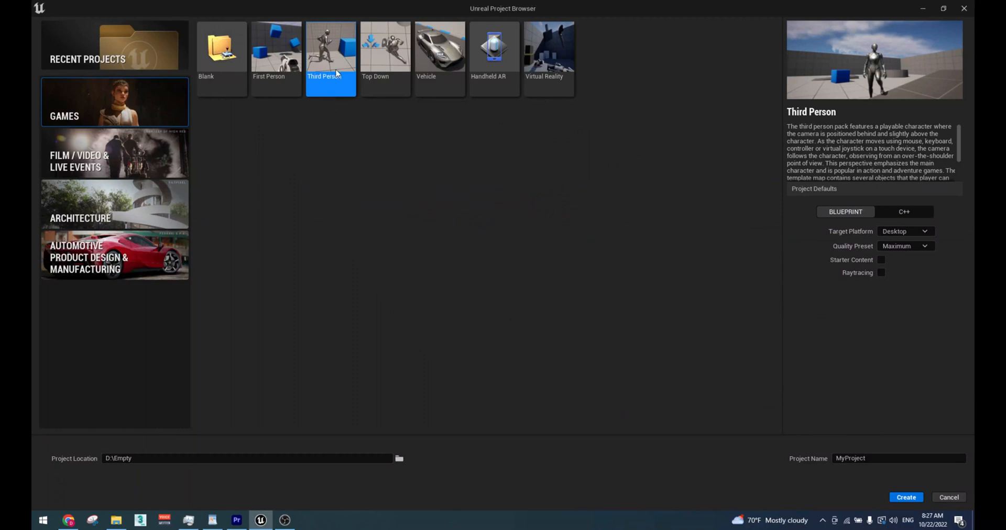
pyautogui.moveTo(838, 320)
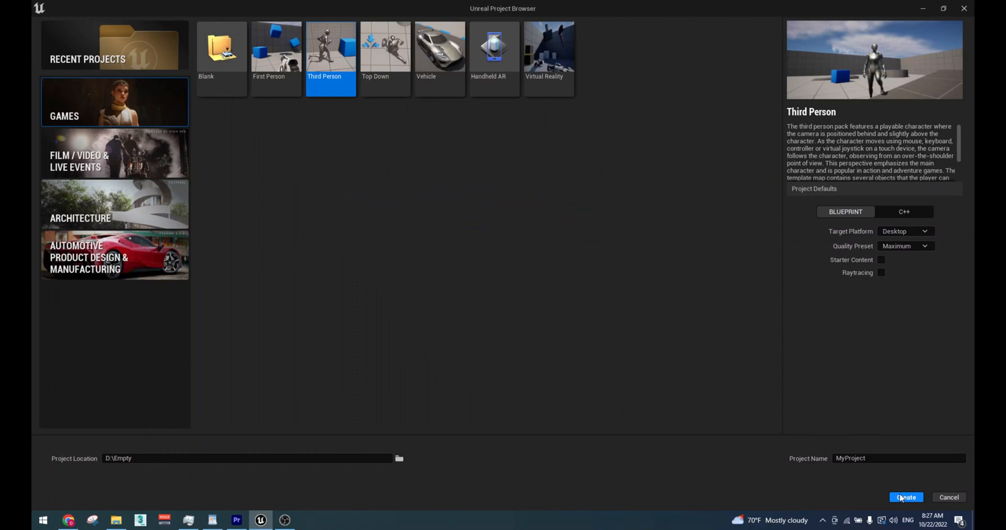
# Step: Create the new Third Person Blueprint project
pyautogui.click(905, 498)
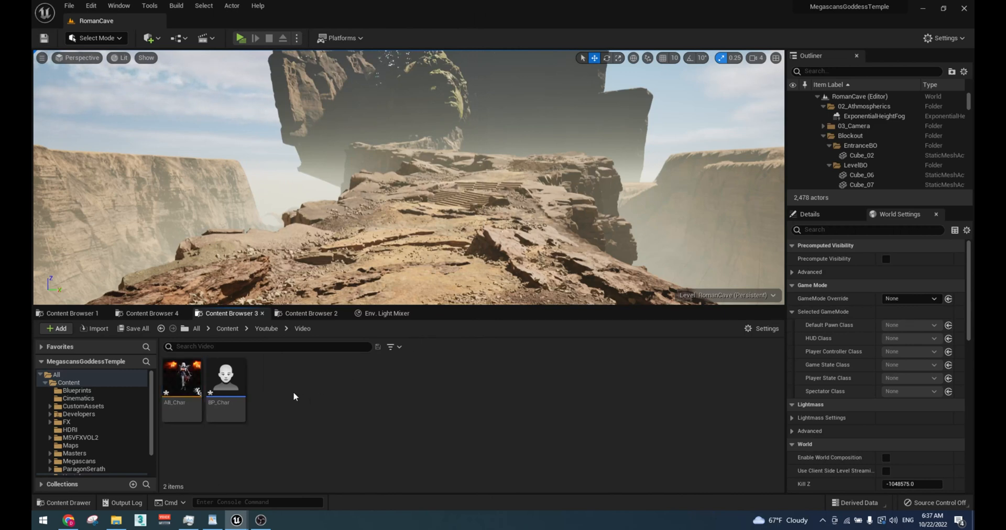
# Step: Create a Game Mode Base blueprint GM_Char with BP_Char as its Default Pawn
pyautogui.doubleClick(225, 378)
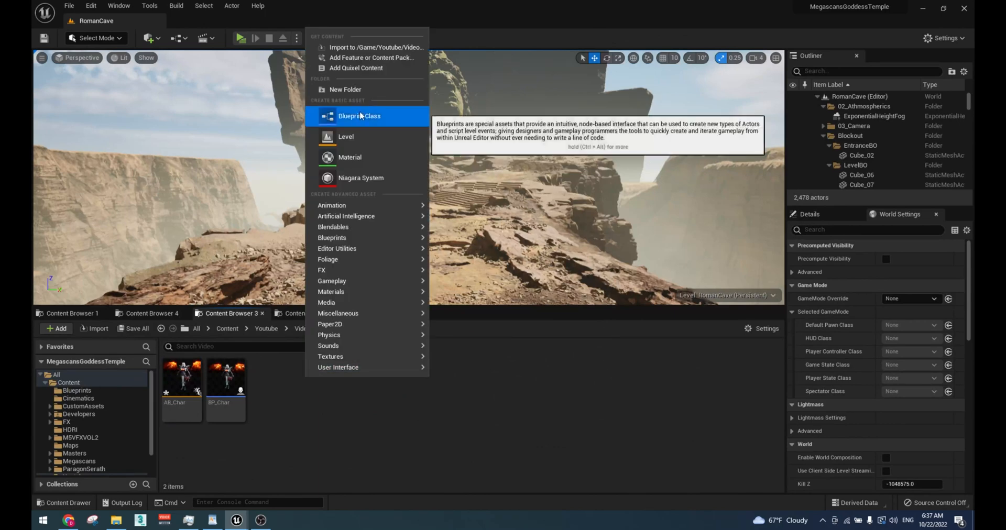
pyautogui.click(358, 116)
pyautogui.write('GM_C')
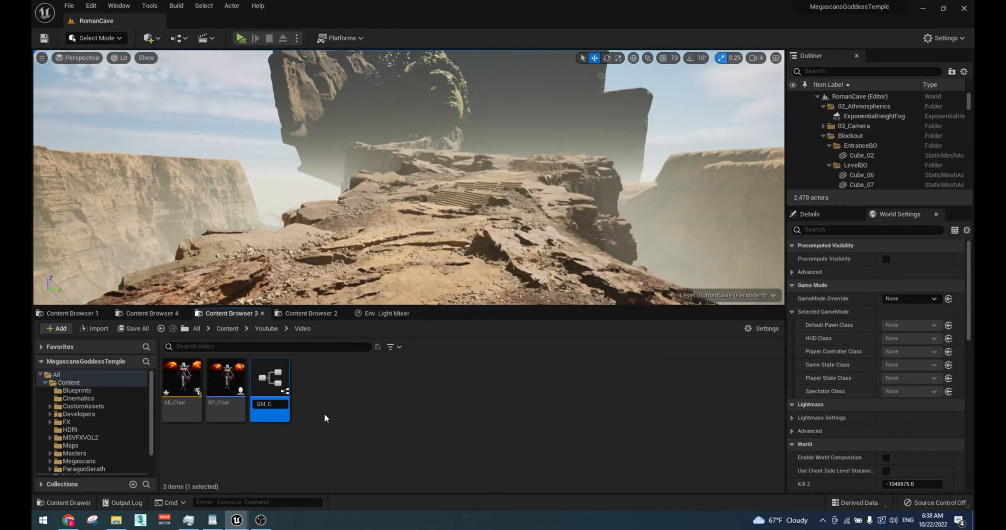
pyautogui.doubleClick(270, 377)
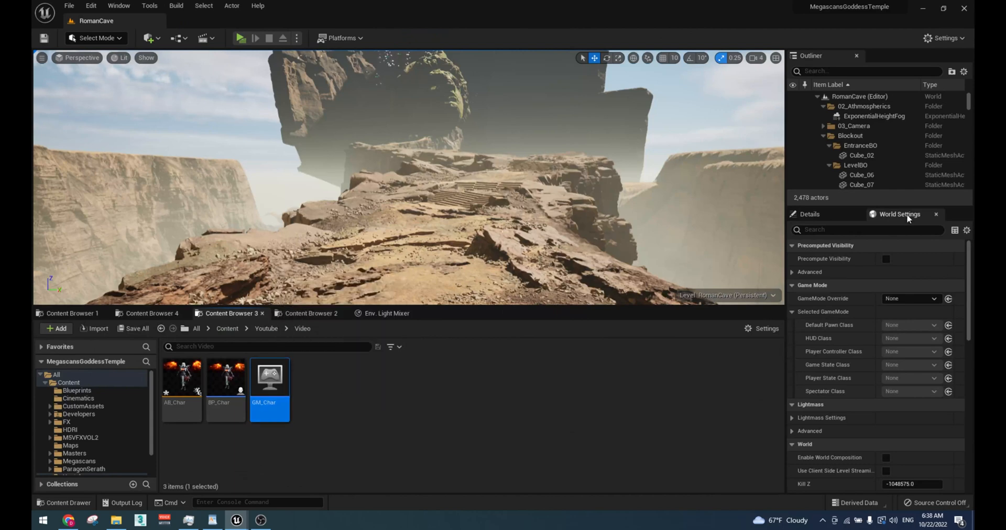
# Step: Set World Settings GameMode Override to GM_Char and bring up BP_Char for editing
pyautogui.click(907, 298)
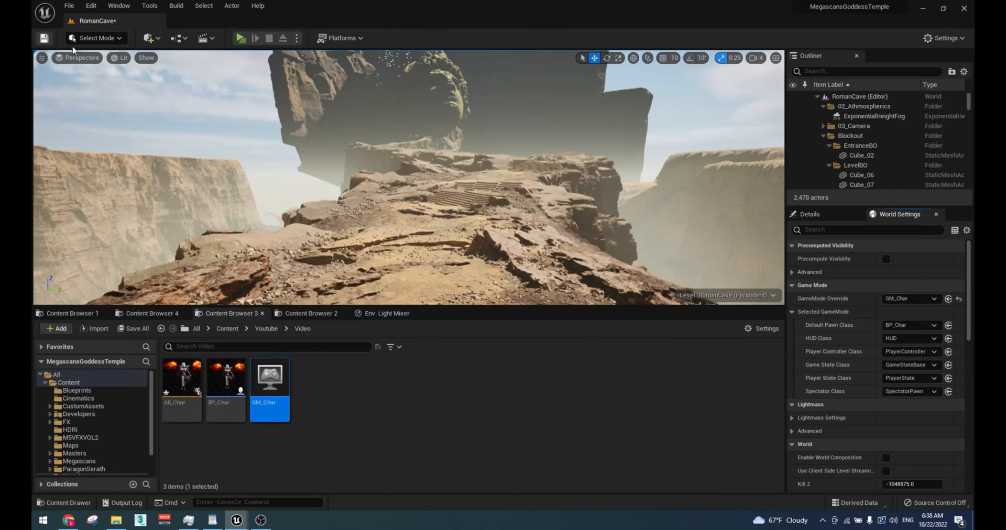
pyautogui.doubleClick(226, 377)
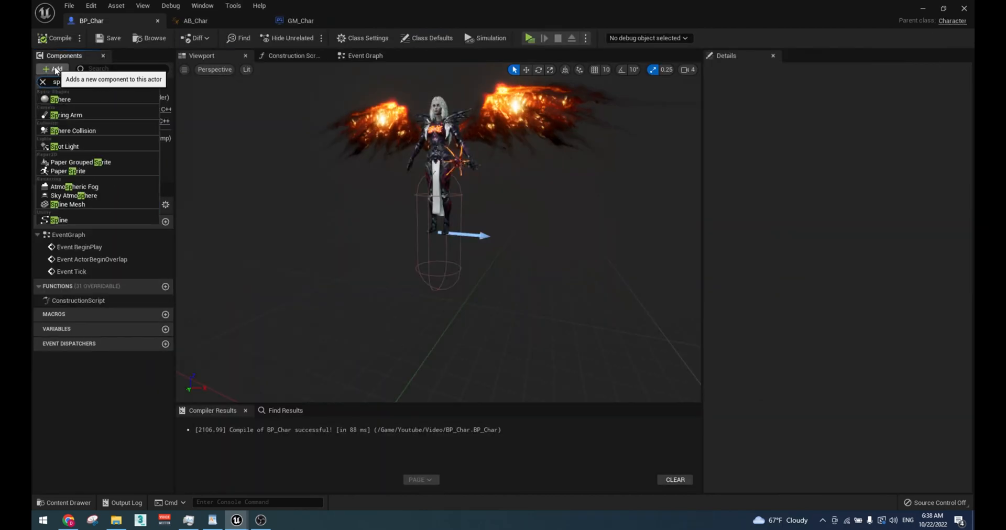
# Step: Add a SpringArm with a child Camera component to BP_Char and compile
pyautogui.click(67, 116)
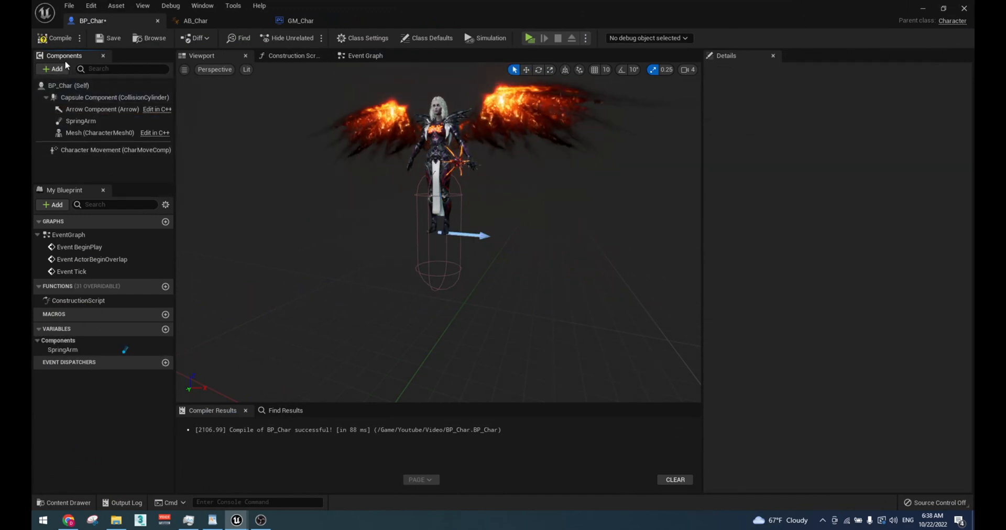
pyautogui.click(55, 70)
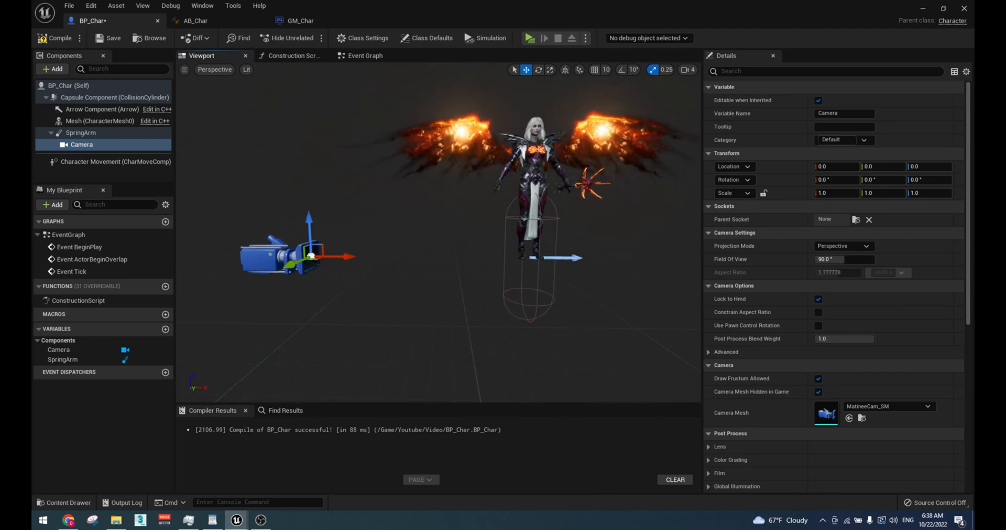
pyautogui.click(100, 121)
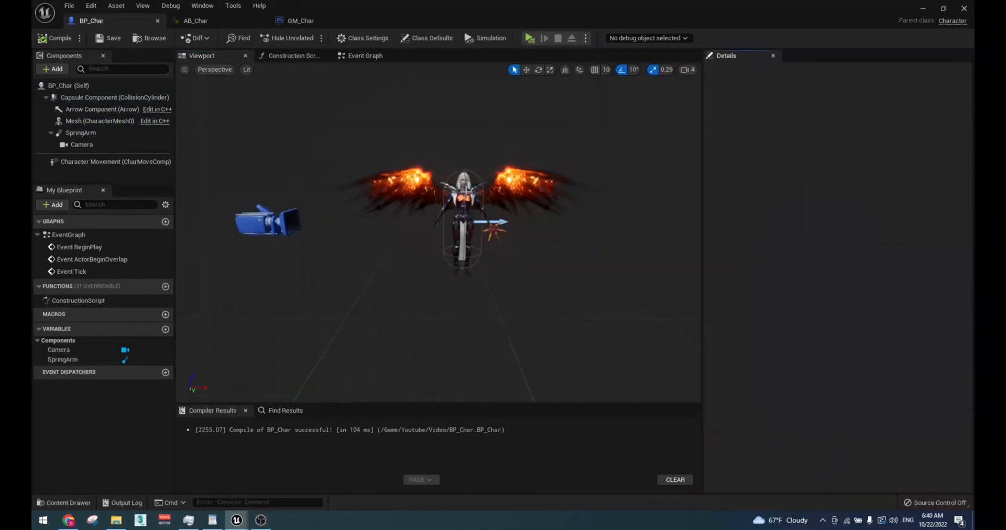
pyautogui.click(99, 121)
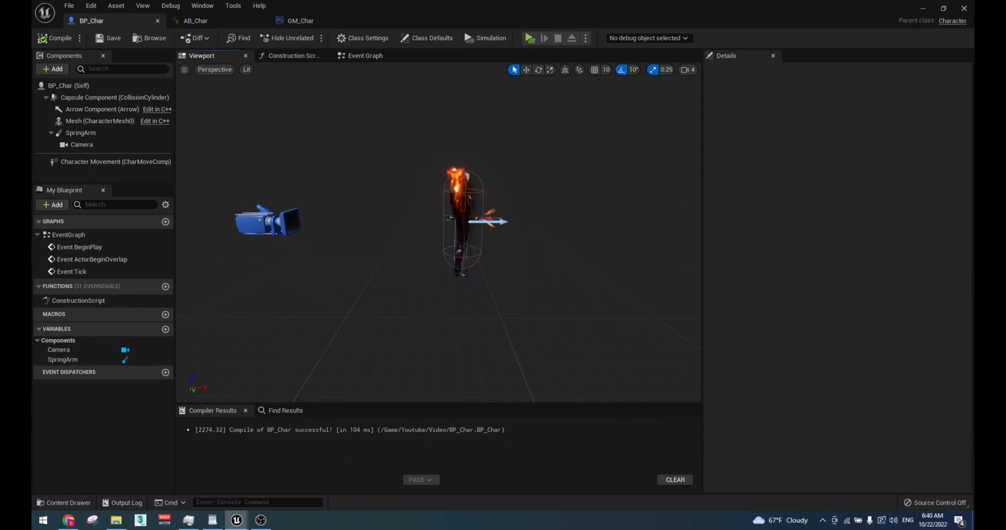
# Step: Place the Camera at -18.7, 0, 105.2 with -10 pitch and compile
pyautogui.click(82, 145)
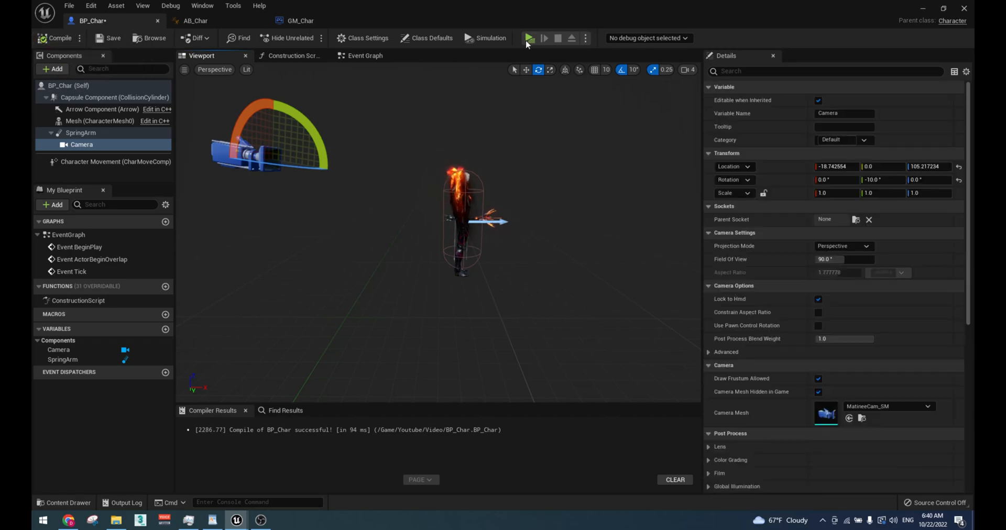
pyautogui.click(528, 38)
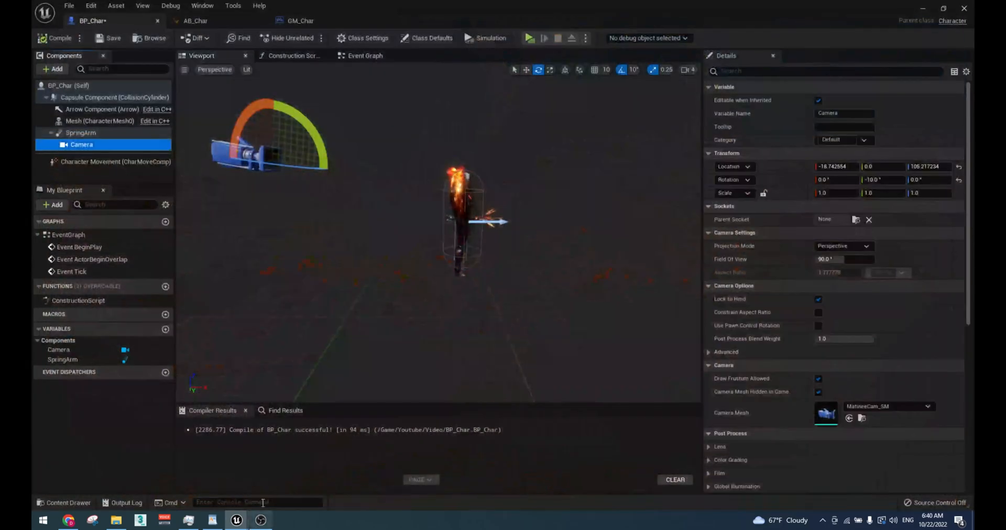
pyautogui.click(80, 132)
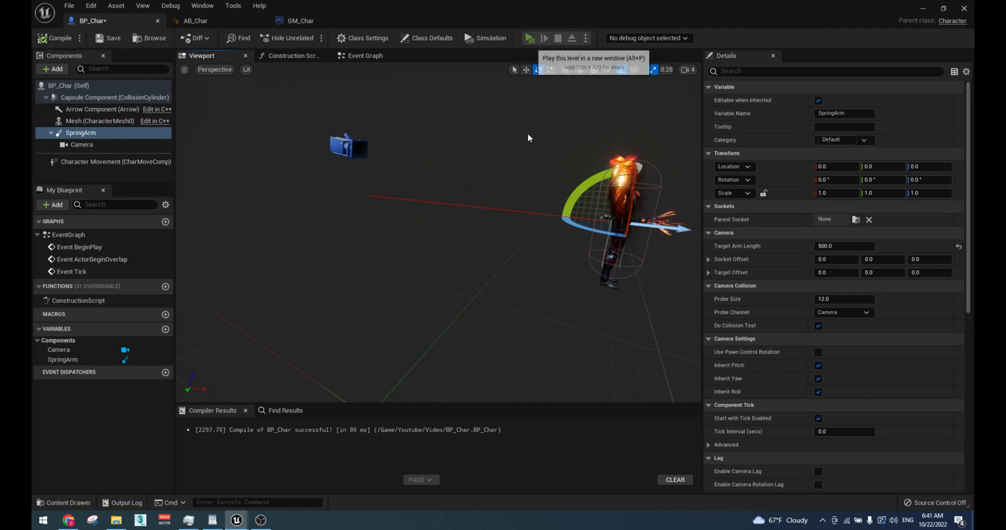
# Step: Wire mouse-look and movement input, enable Use Pawn Control Rotation on SpringArm, and playtest
pyautogui.click(364, 55)
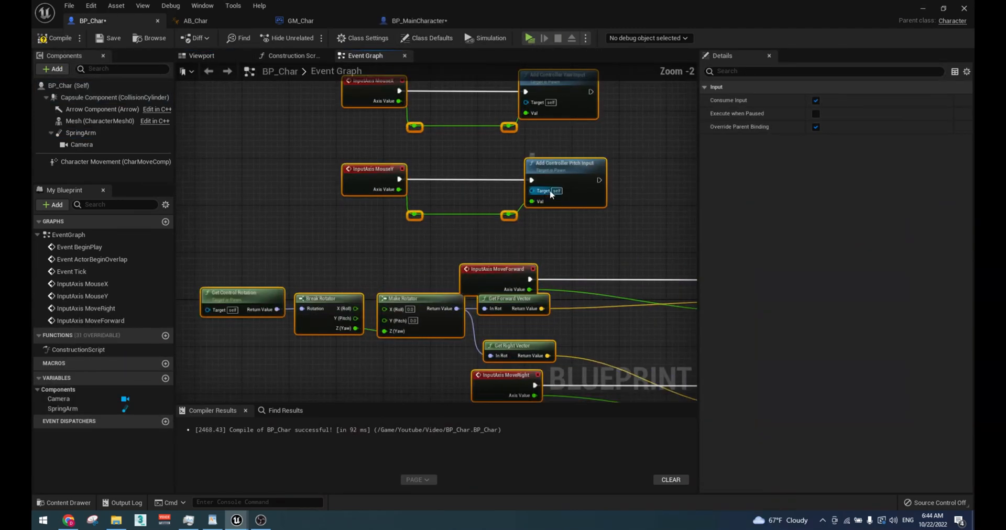
pyautogui.scroll(-3)
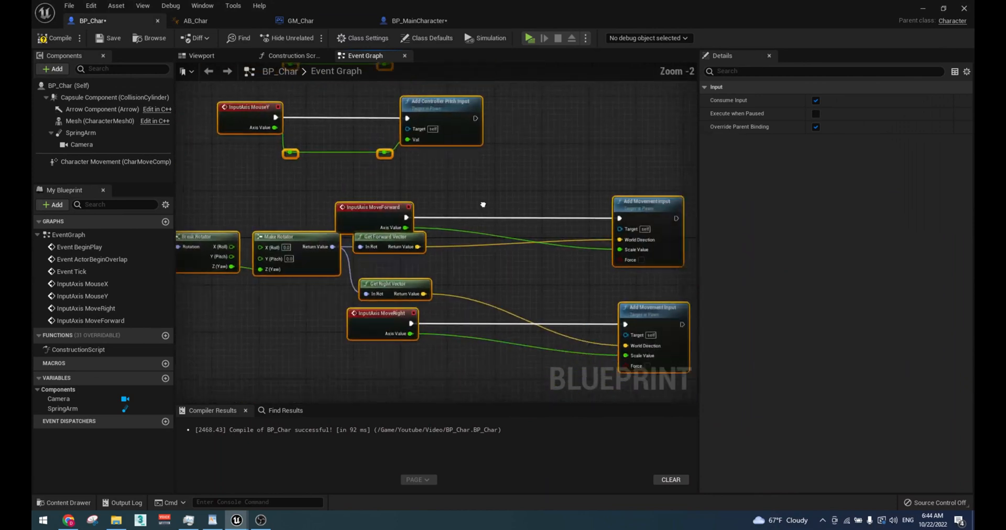
pyautogui.click(81, 133)
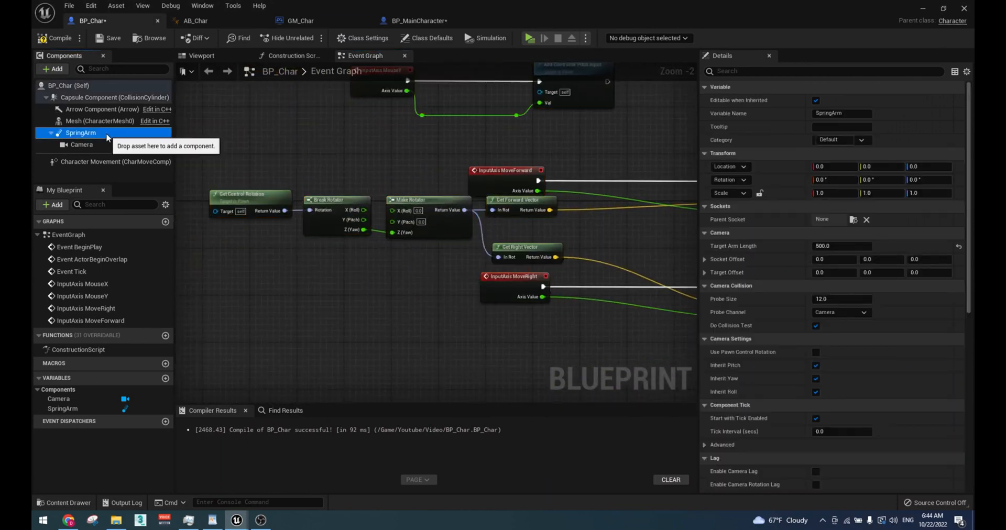
pyautogui.click(816, 352)
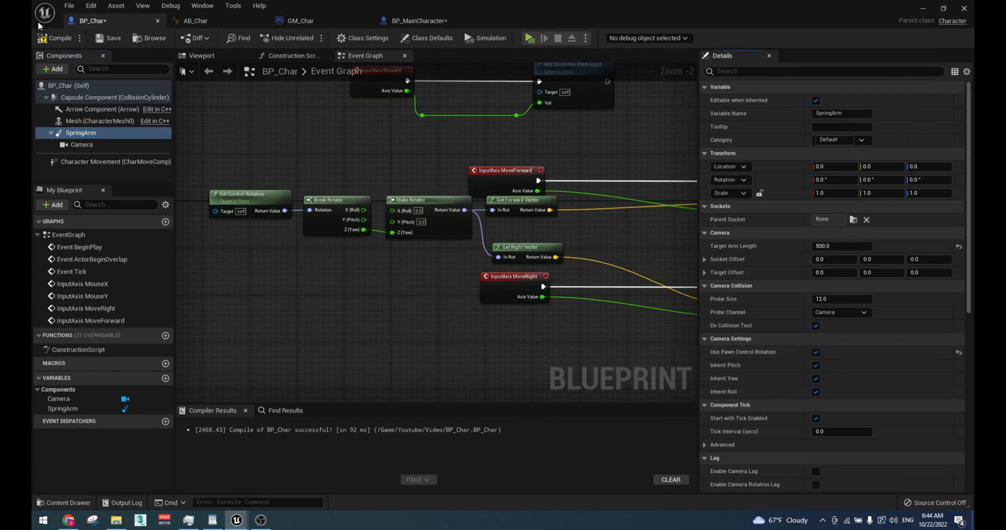
pyautogui.moveTo(528, 38)
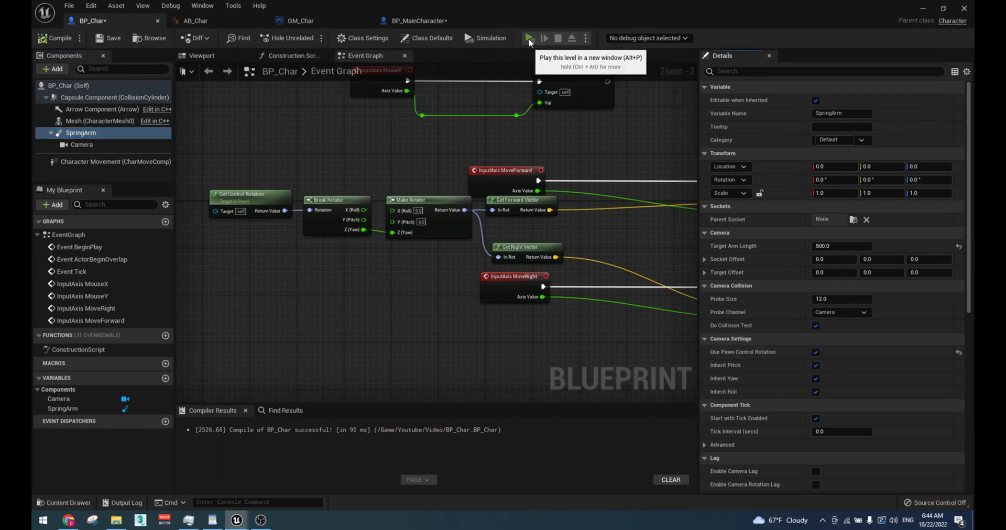
pyautogui.click(527, 38)
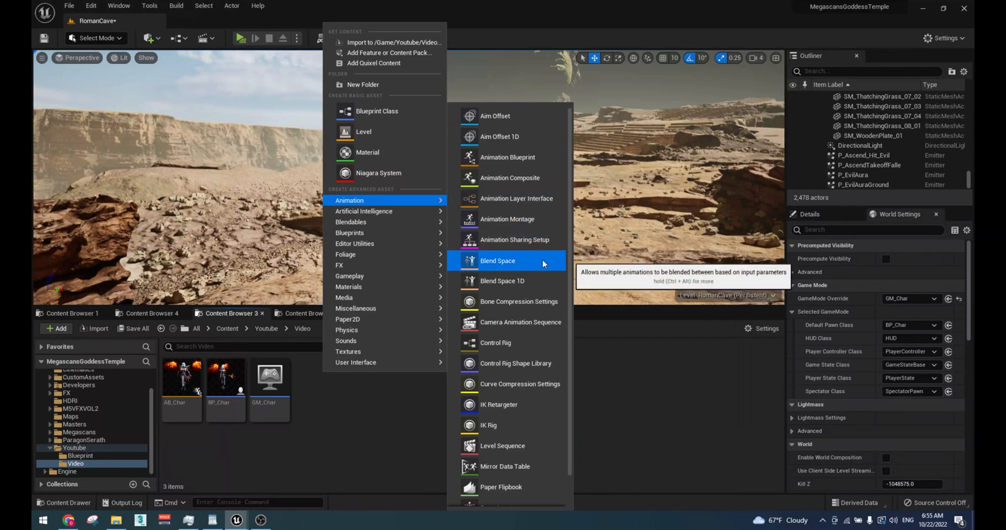
# Step: Create the AS_Char blend space in the Video folder and bring it up in its editor
pyautogui.click(496, 260)
pyautogui.write('AS_Char')
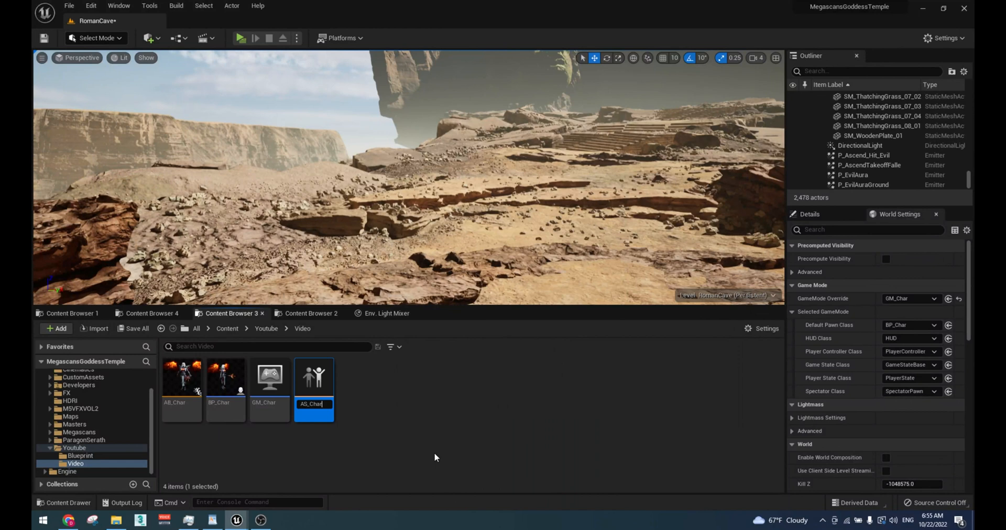
pyautogui.doubleClick(313, 377)
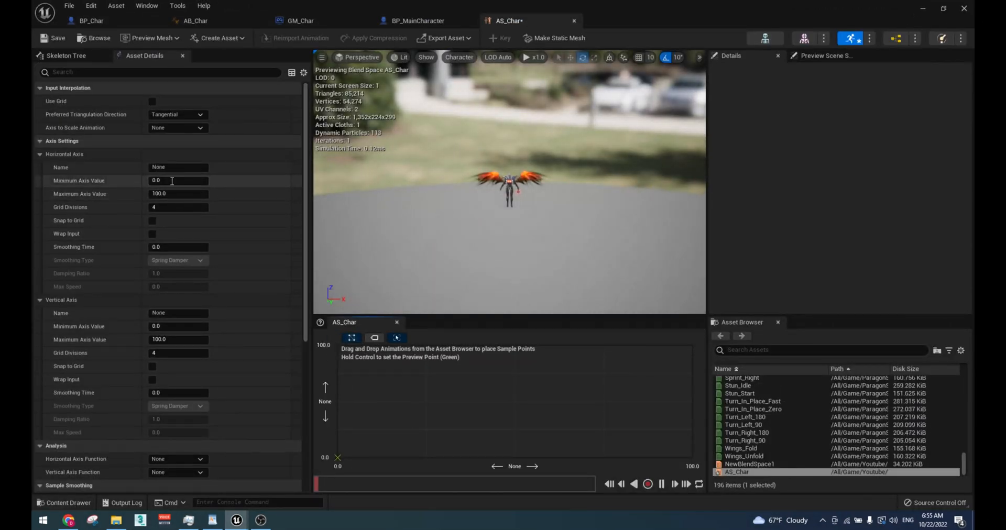
# Step: Set horizontal axis -180 to 180 with 8 grid divisions and vertical axis max 1000
pyautogui.tripleClick(178, 181)
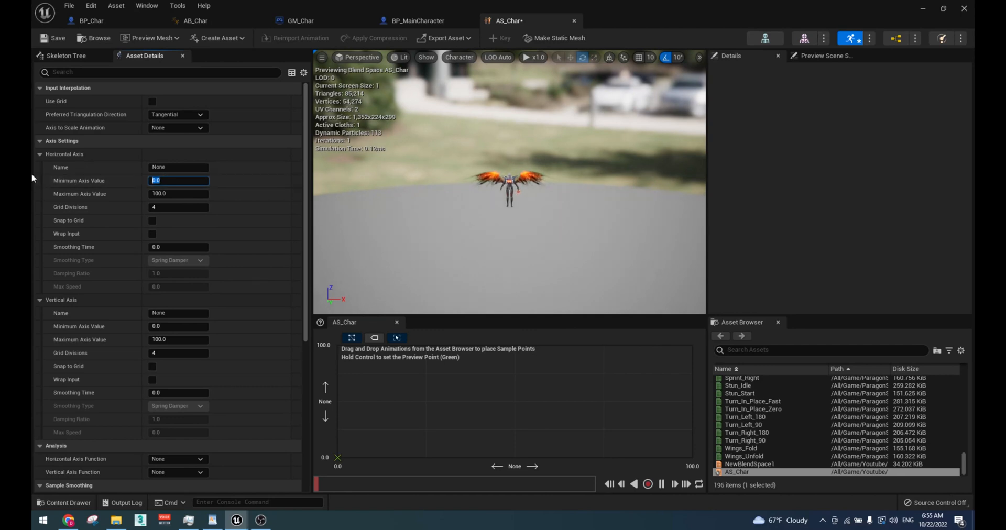
pyautogui.write('-1')
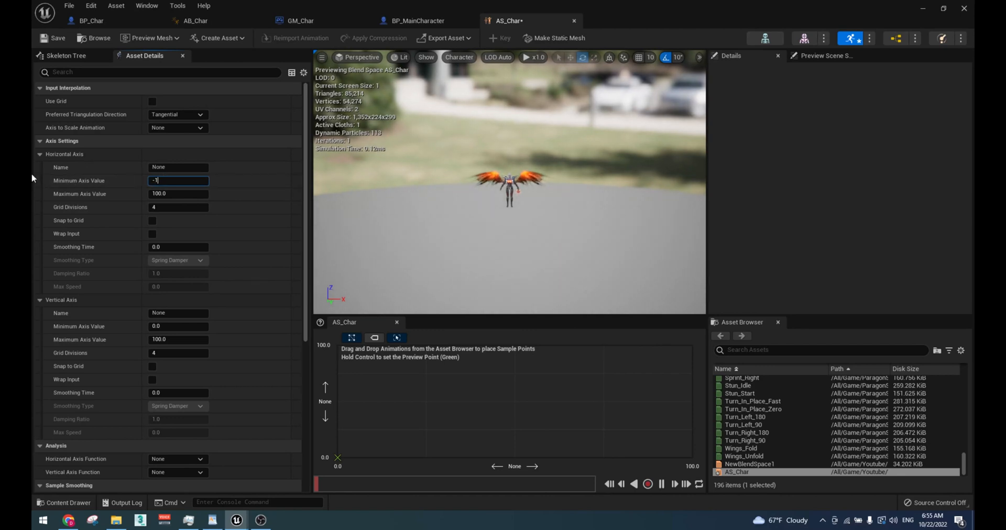
pyautogui.write('180')
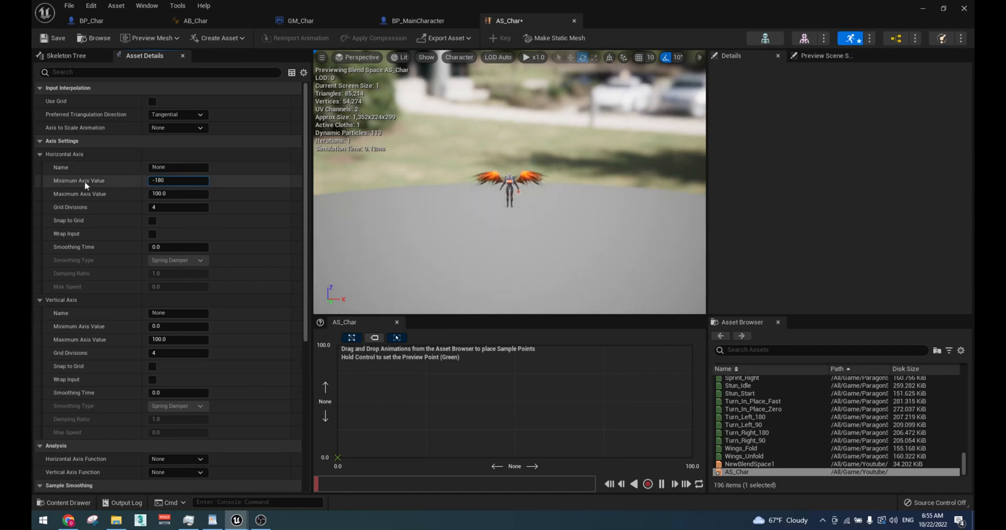
pyautogui.click(178, 193)
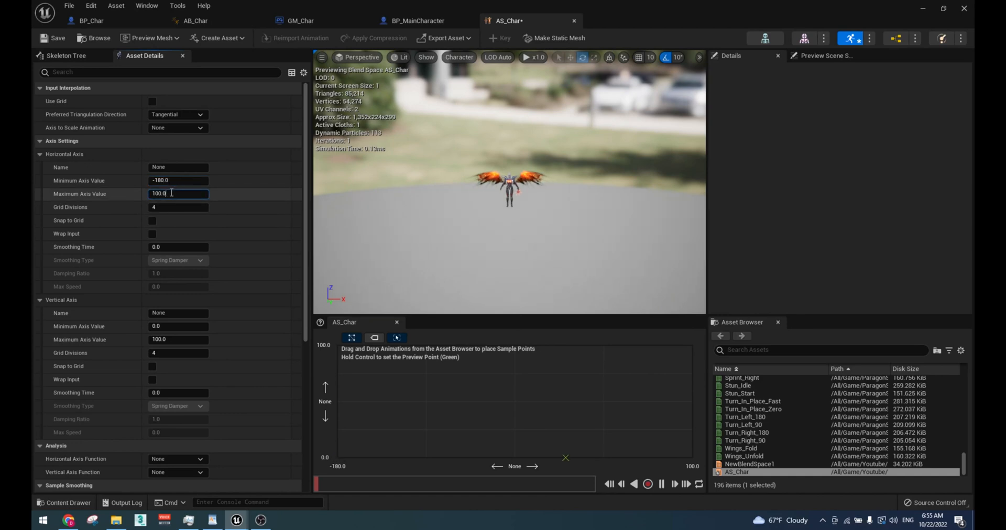
pyautogui.moveTo(79, 180)
pyautogui.write('180')
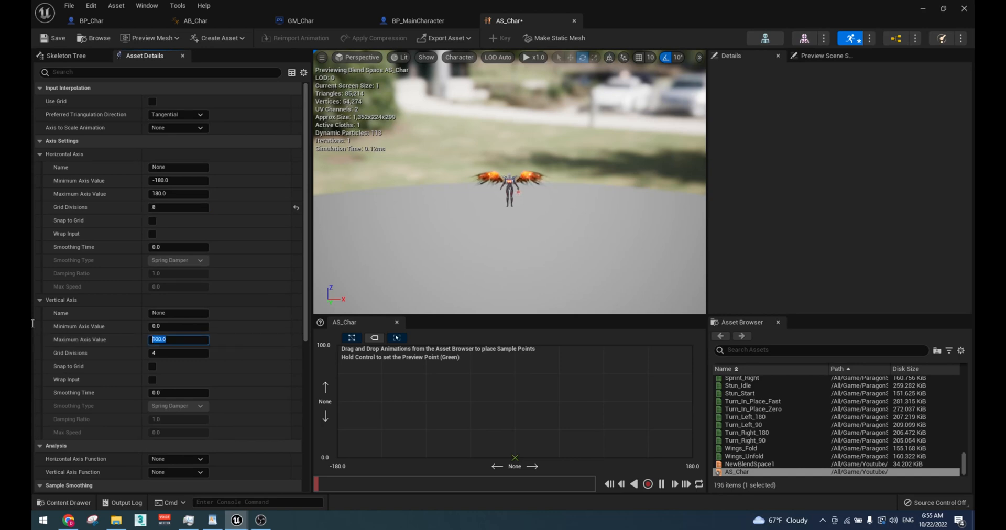
pyautogui.write('1000')
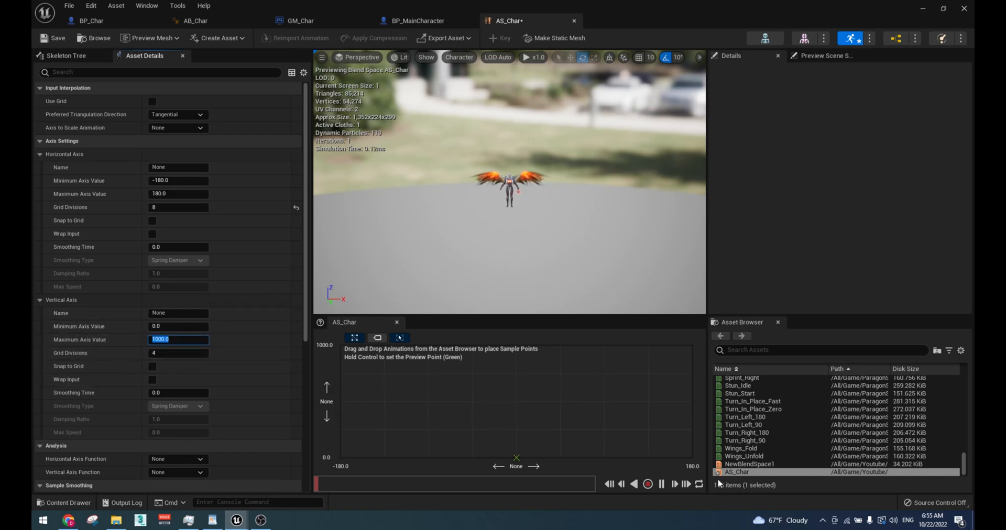
pyautogui.write('idl')
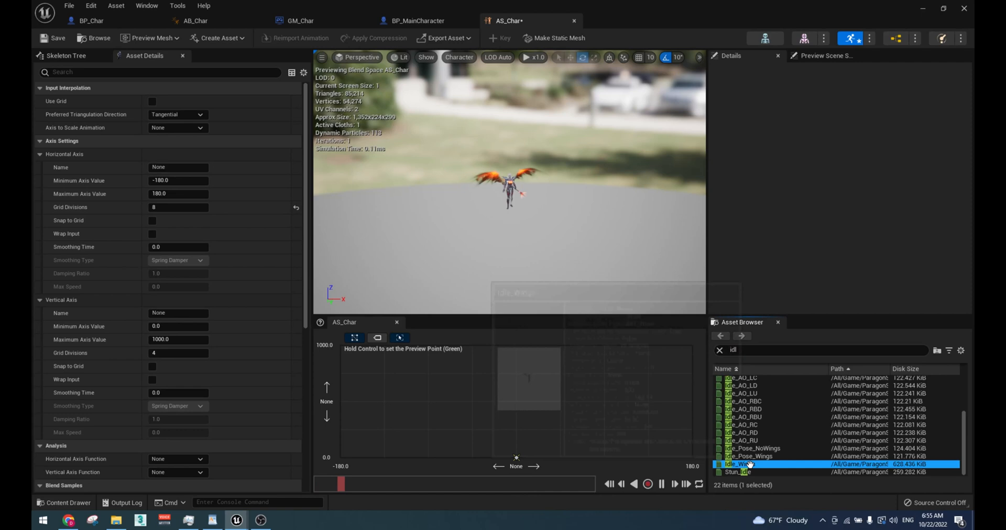
pyautogui.moveTo(738, 463)
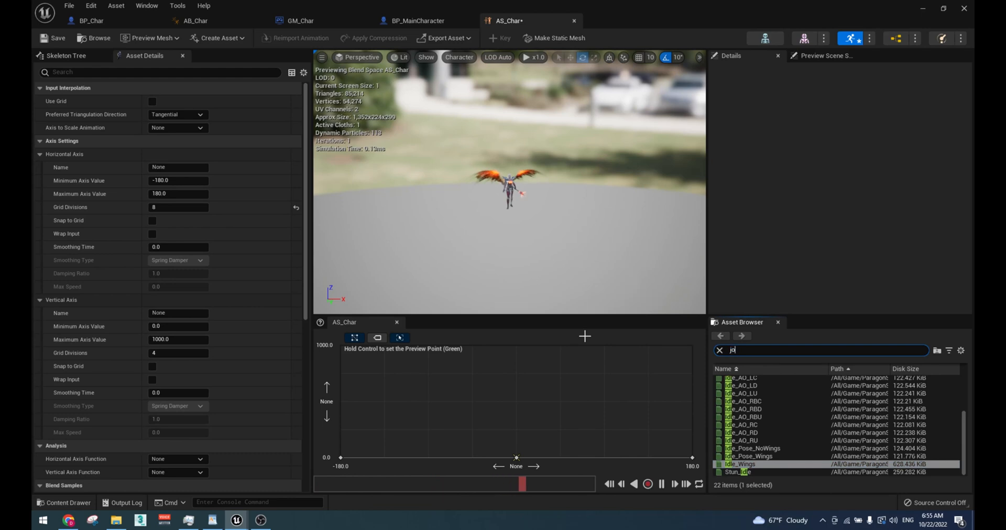
# Step: Place Jog_Bwd, Jog_Bwd_Circle_Left and Jog_Bwd_Circle_Right samples at their grid directions and speeds
pyautogui.write('jog')
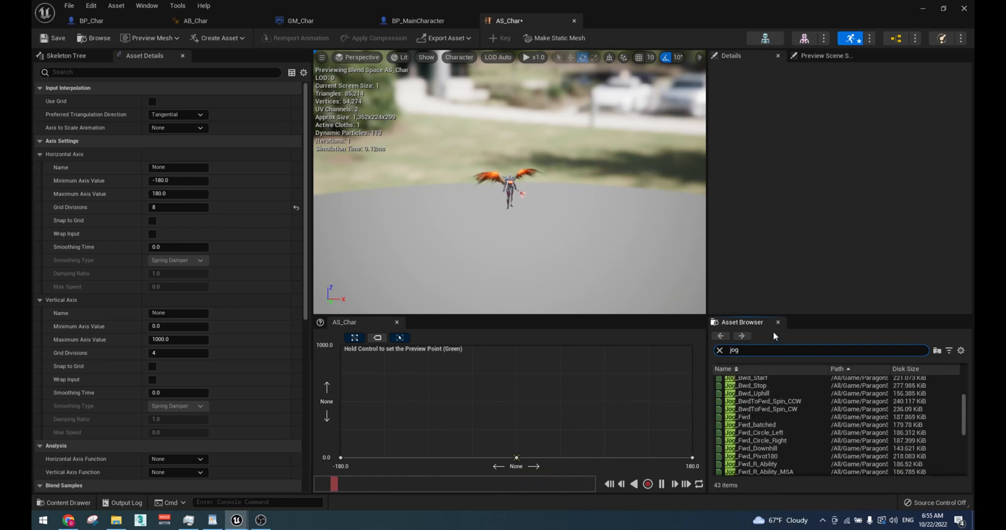
pyautogui.scroll(3)
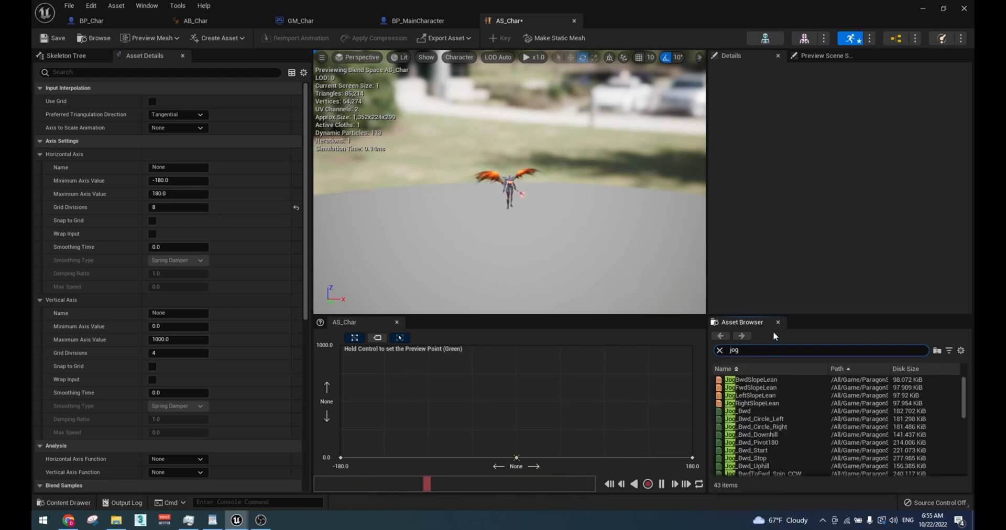
pyautogui.write('b')
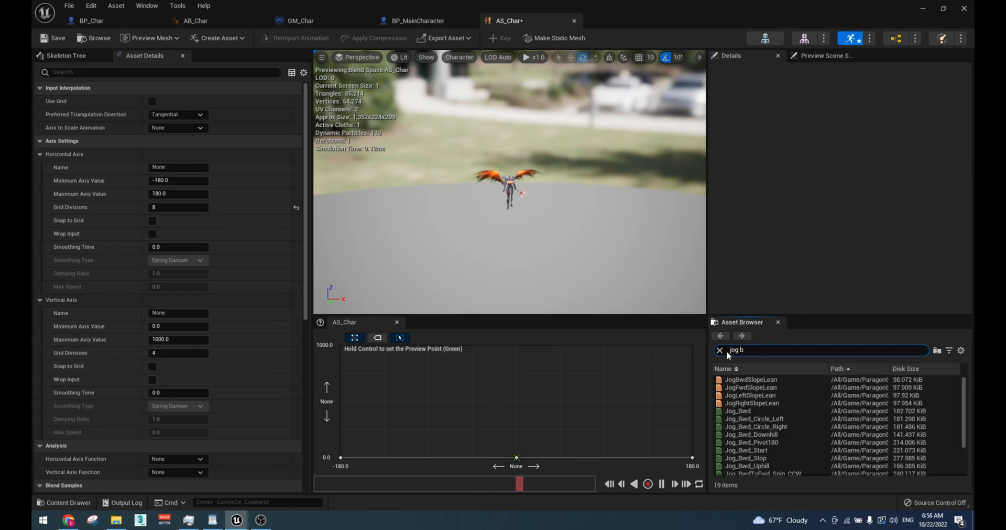
pyautogui.click(738, 410)
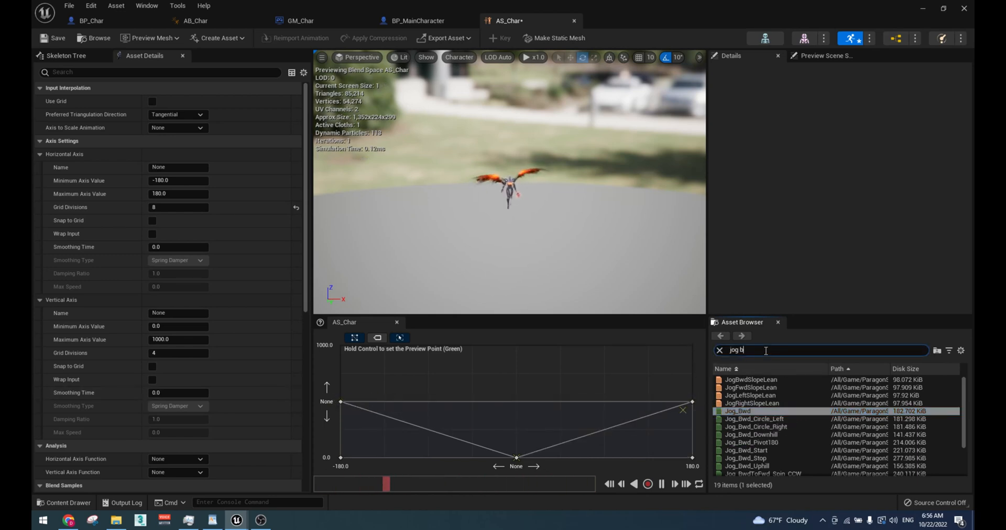
pyautogui.write('left')
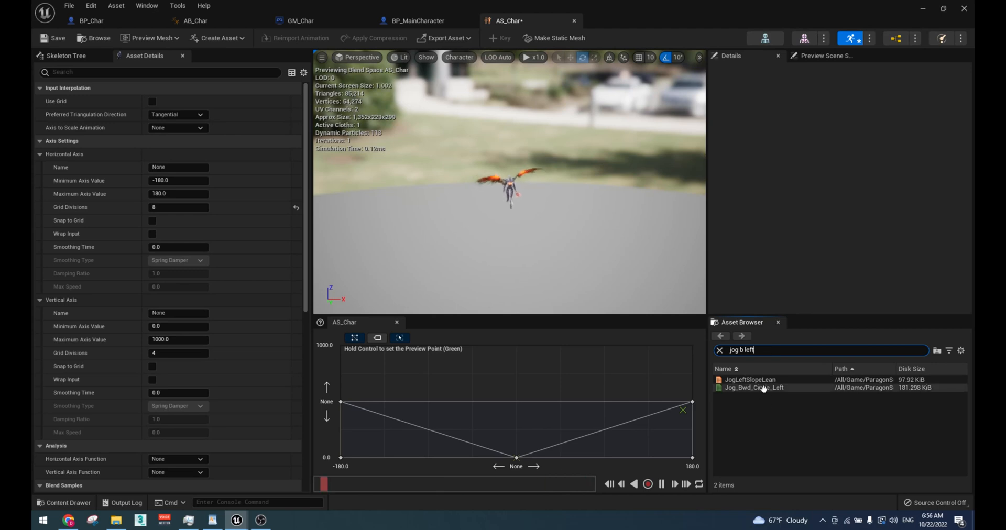
pyautogui.click(753, 387)
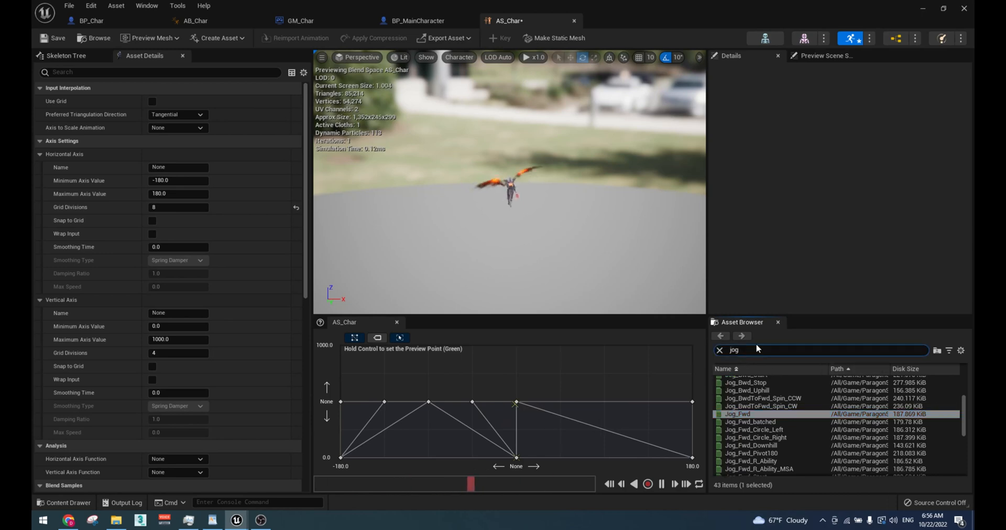
pyautogui.write('b')
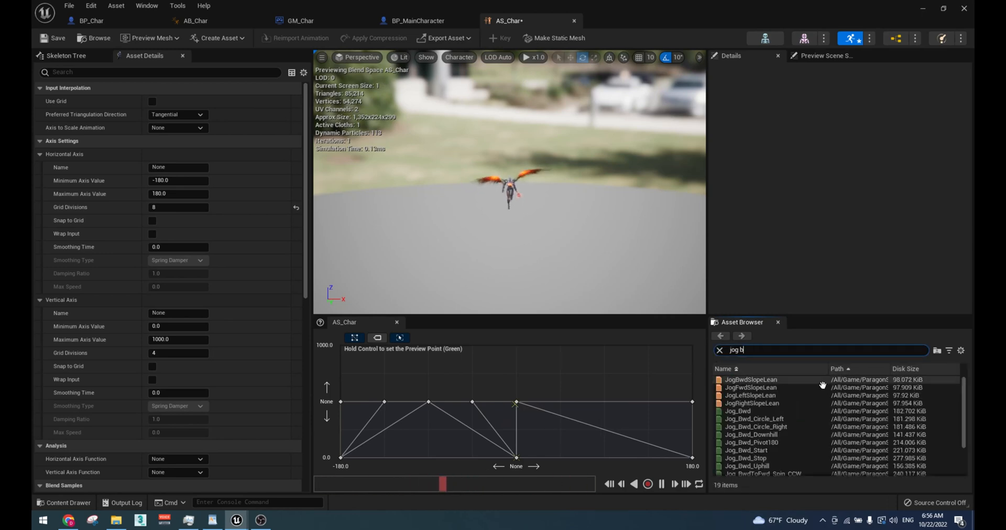
pyautogui.click(756, 427)
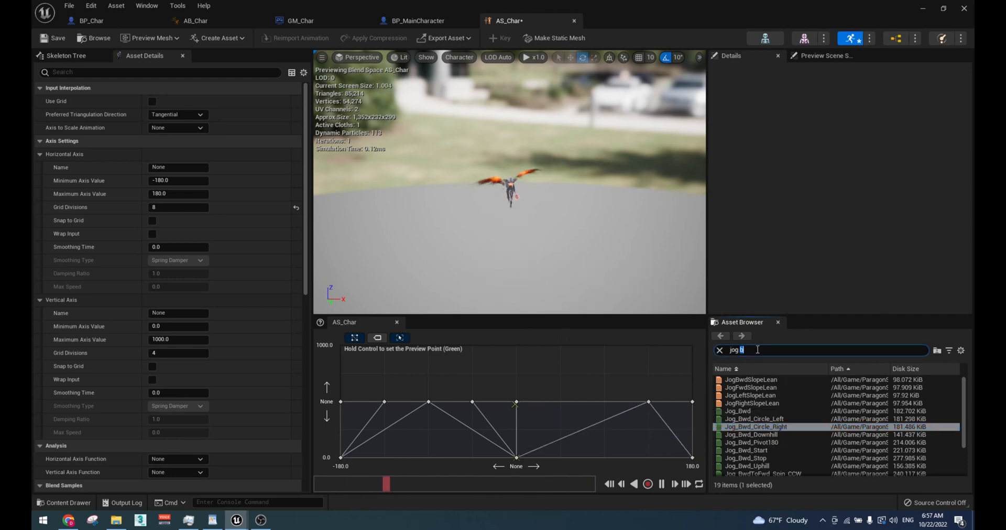
pyautogui.write('righ')
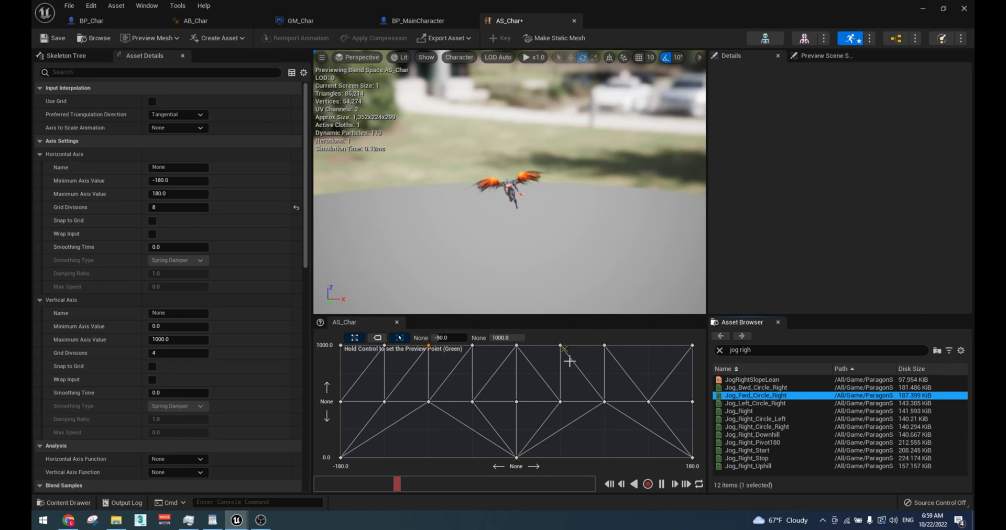
# Step: Add a New State Machine node beside Output Pose in AB_Char's AnimGraph and enter it
pyautogui.click(191, 21)
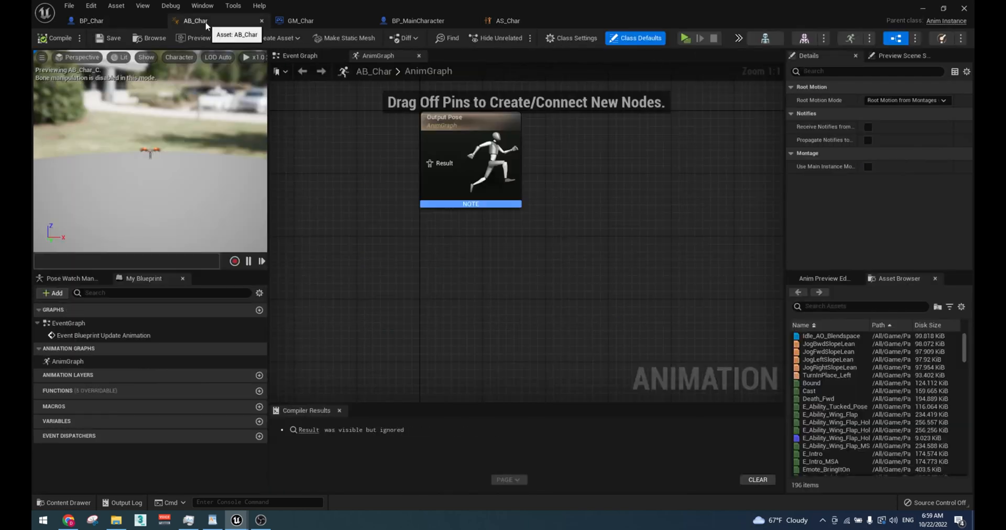
pyautogui.moveTo(470, 159); pyautogui.dragTo(677, 287)
pyautogui.write('state')
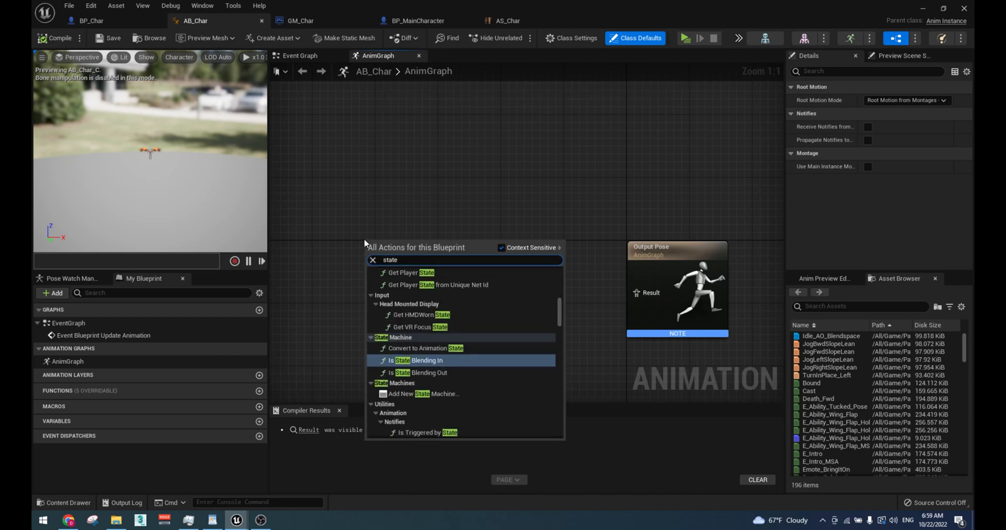
pyautogui.click(421, 394)
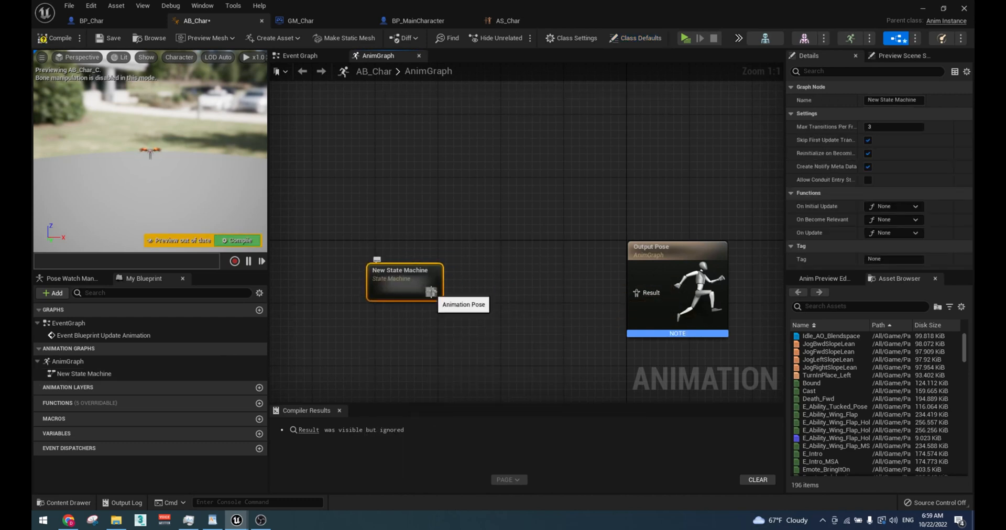
pyautogui.doubleClick(405, 283)
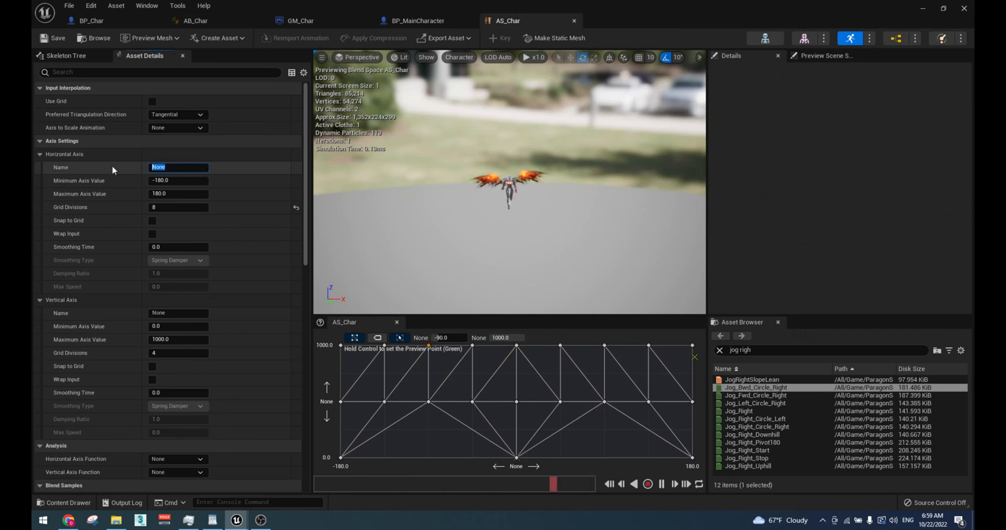
# Step: Name the AS_Char horizontal axis Direction
pyautogui.write('Directi')
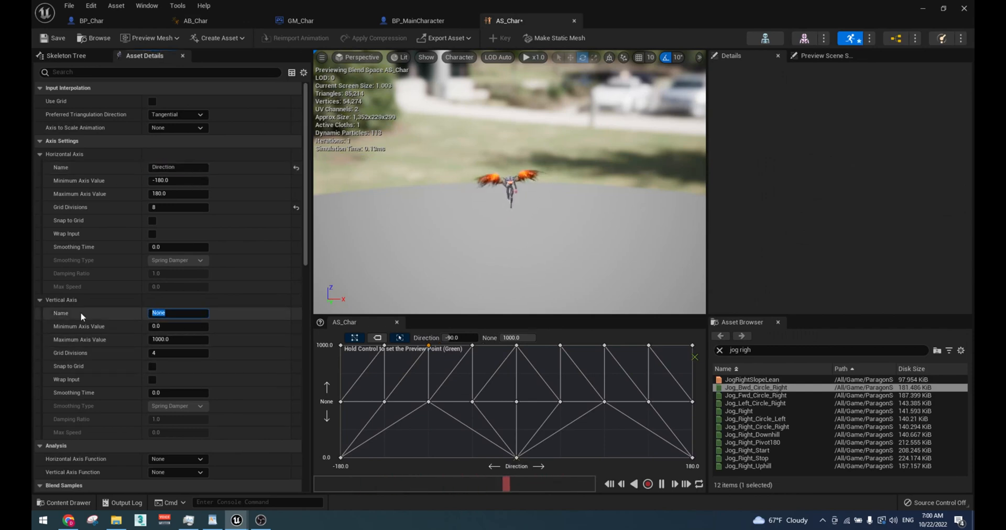
pyautogui.click(194, 21)
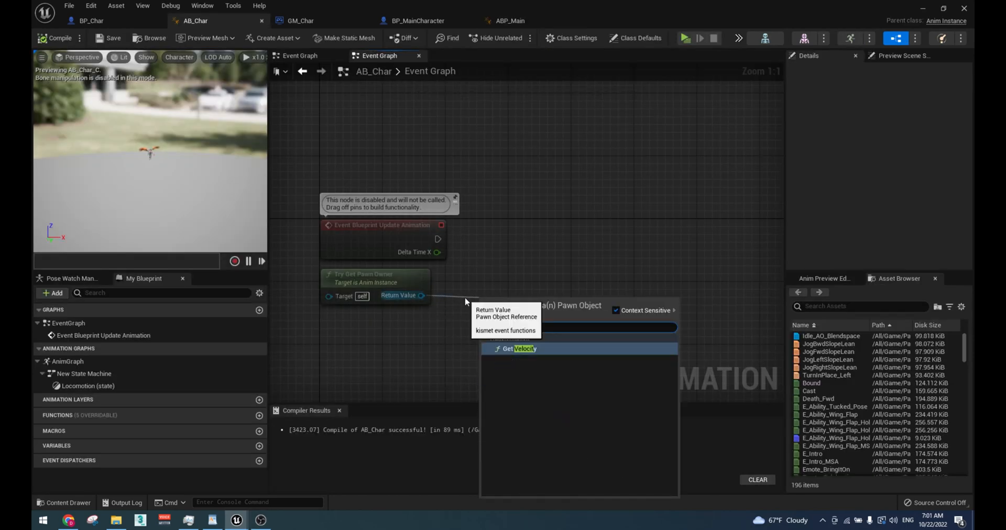
# Step: Set Speed from the length of the pawn's velocity vector
pyautogui.click(517, 349)
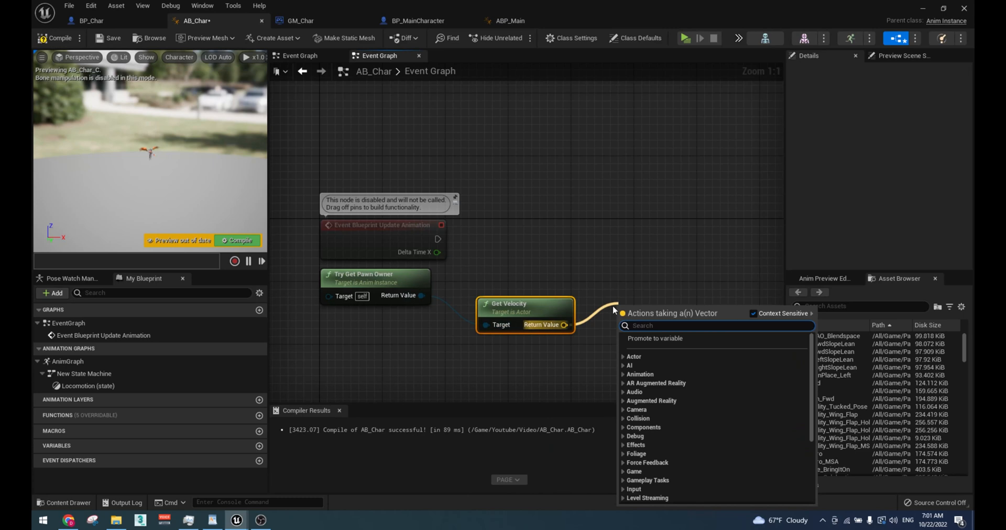
pyautogui.write('vector len')
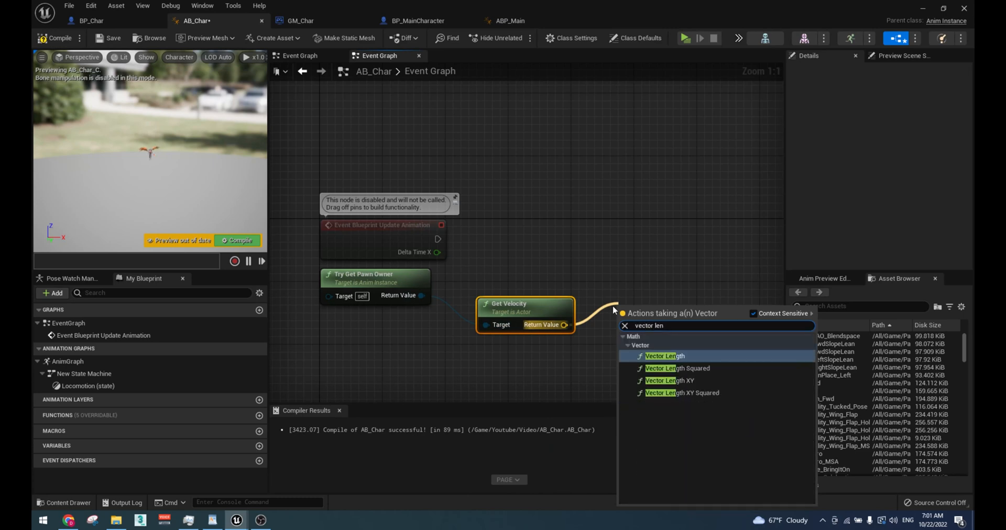
pyautogui.click(664, 356)
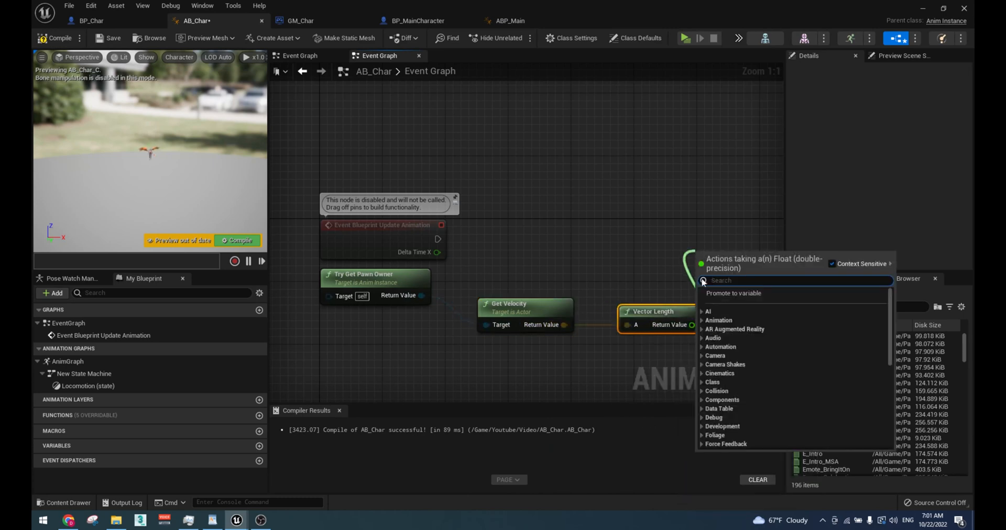
pyautogui.click(733, 293)
pyautogui.write('Speed')
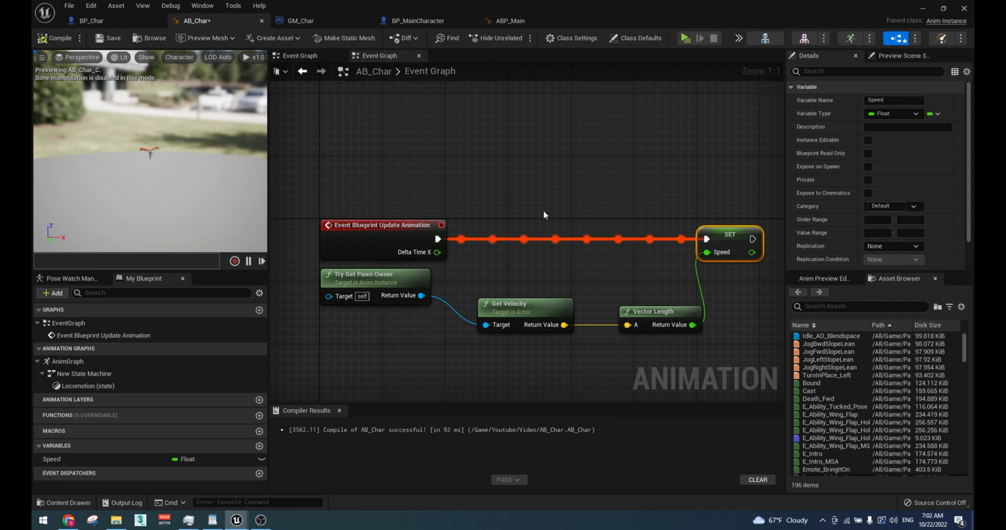
# Step: Compute Calculate Direction from velocity and actor rotation and store it in a new Direction variable
pyautogui.rightClick(545, 215)
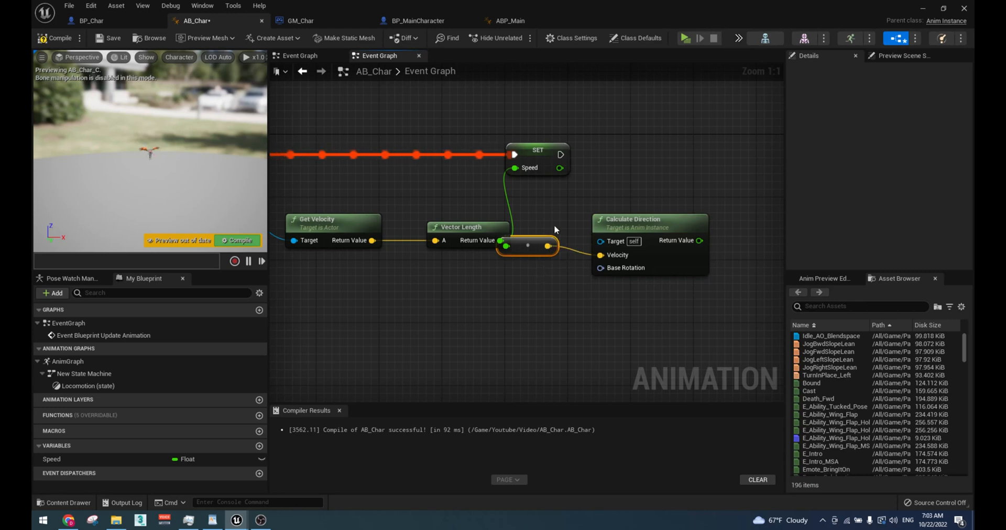
pyautogui.moveTo(616, 255)
pyautogui.write('get actor')
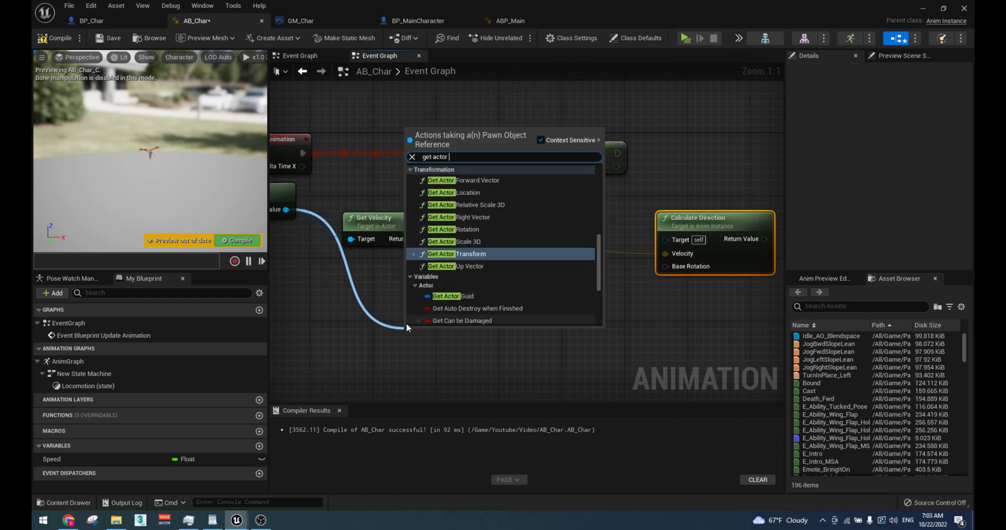
pyautogui.click(456, 229)
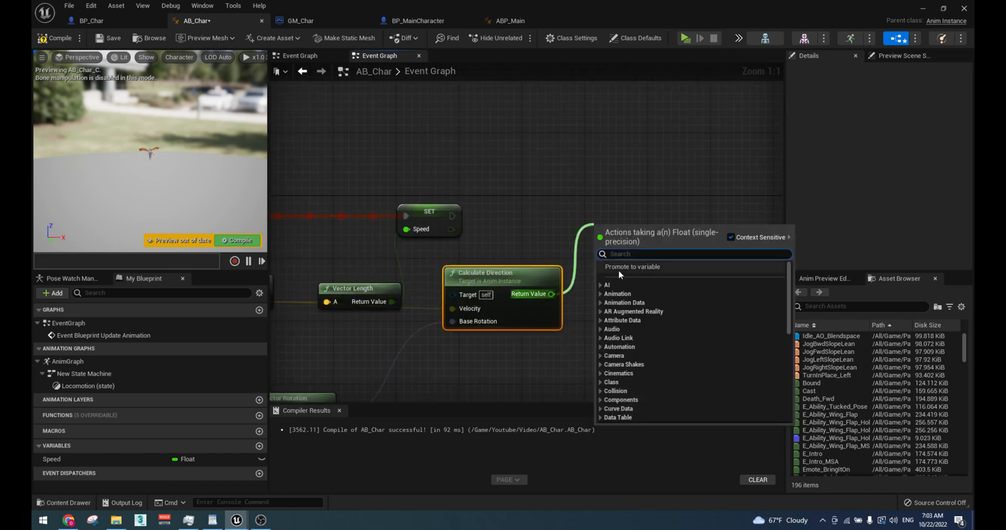
pyautogui.click(630, 266)
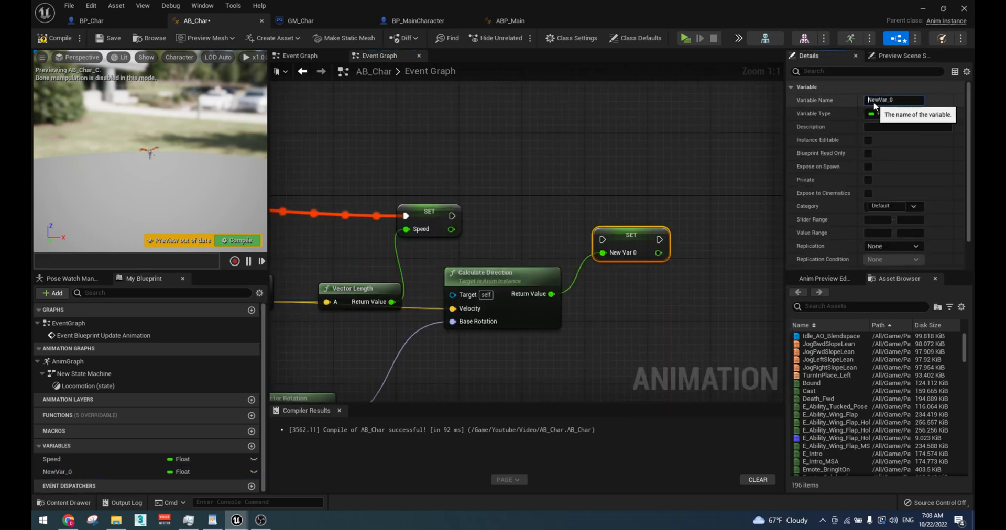
pyautogui.write('DirecT')
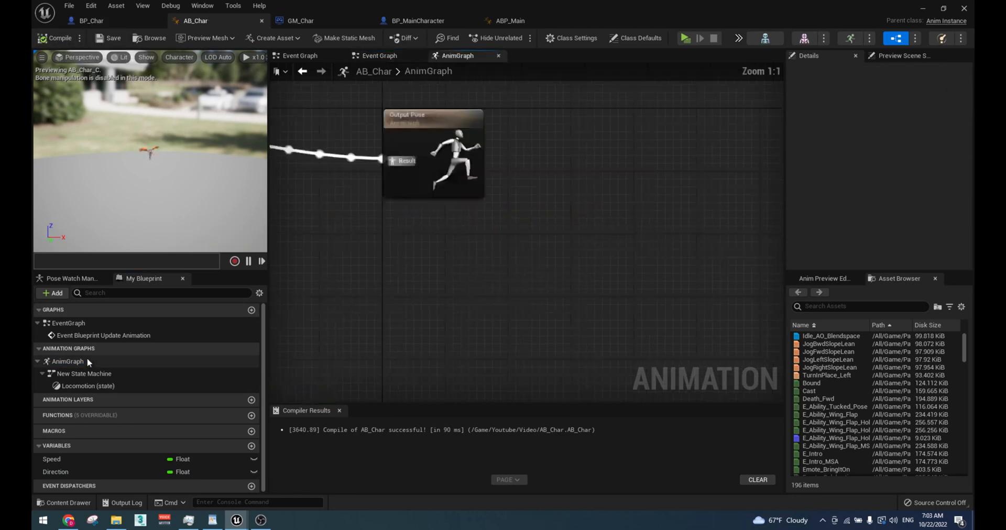
# Step: Feed Direction alongside Speed into the Locomotion blendspace and test it in play
pyautogui.doubleClick(84, 374)
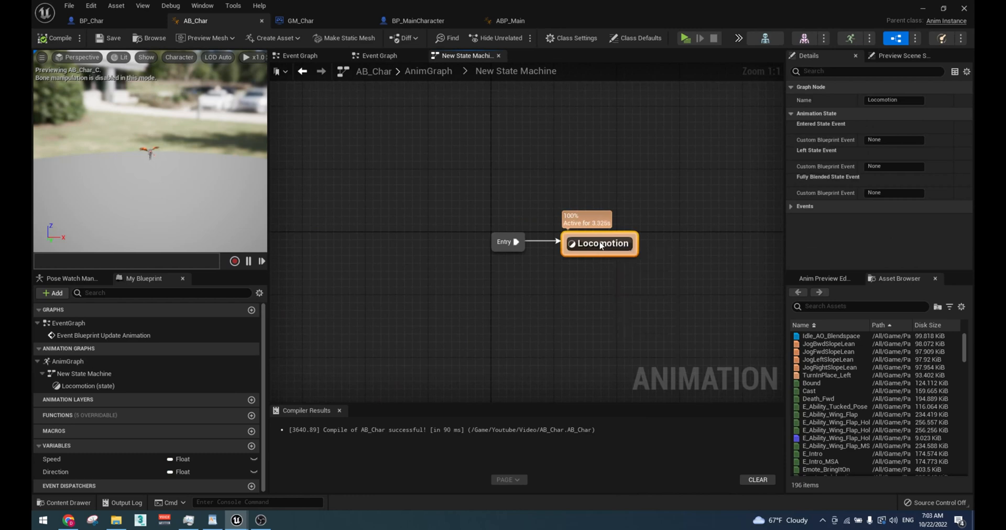
pyautogui.doubleClick(598, 243)
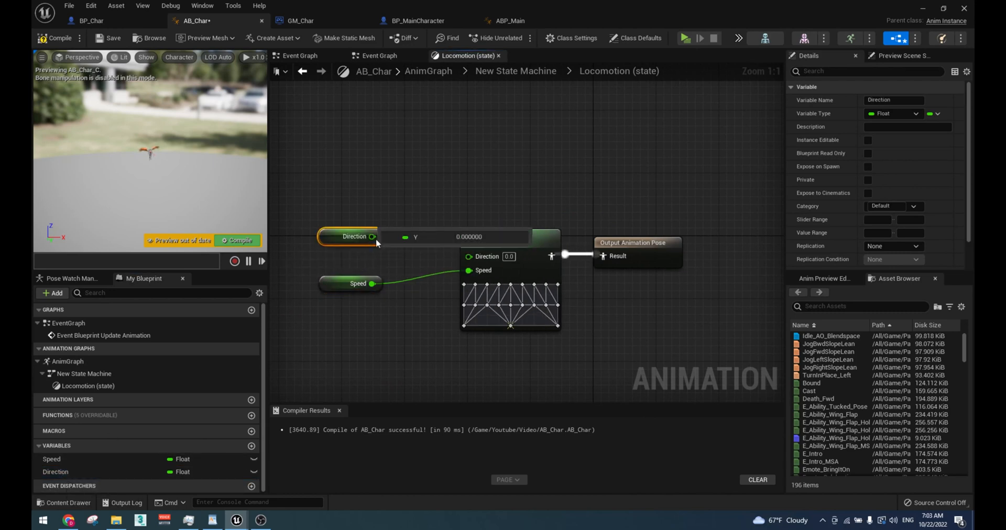
pyautogui.moveTo(685, 38)
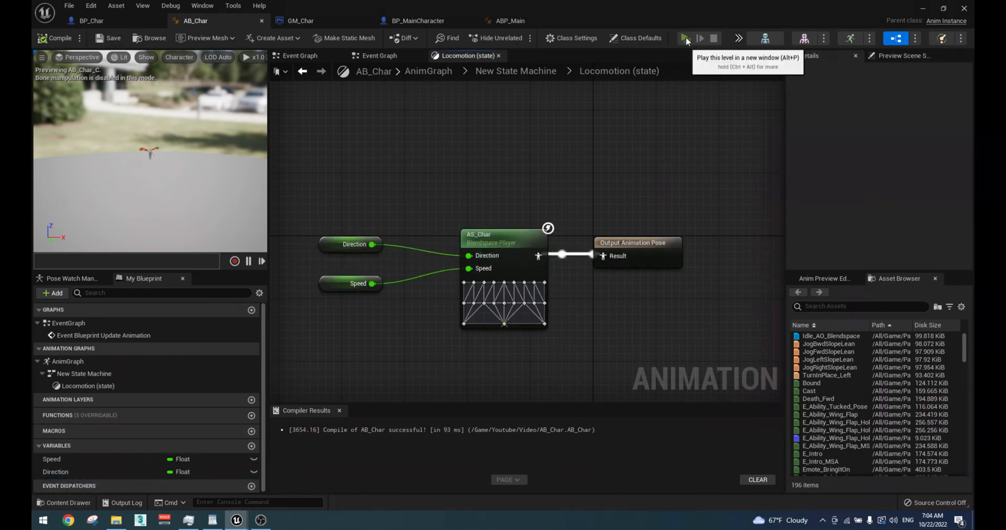
pyautogui.click(685, 37)
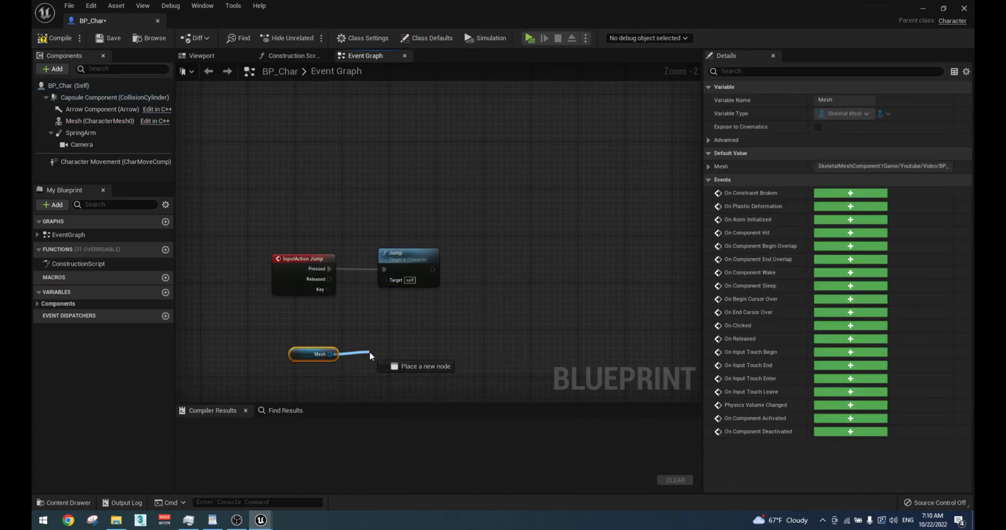
# Step: Place a Mesh reference node in BP_Char's event graph beside the jump input
pyautogui.click(417, 366)
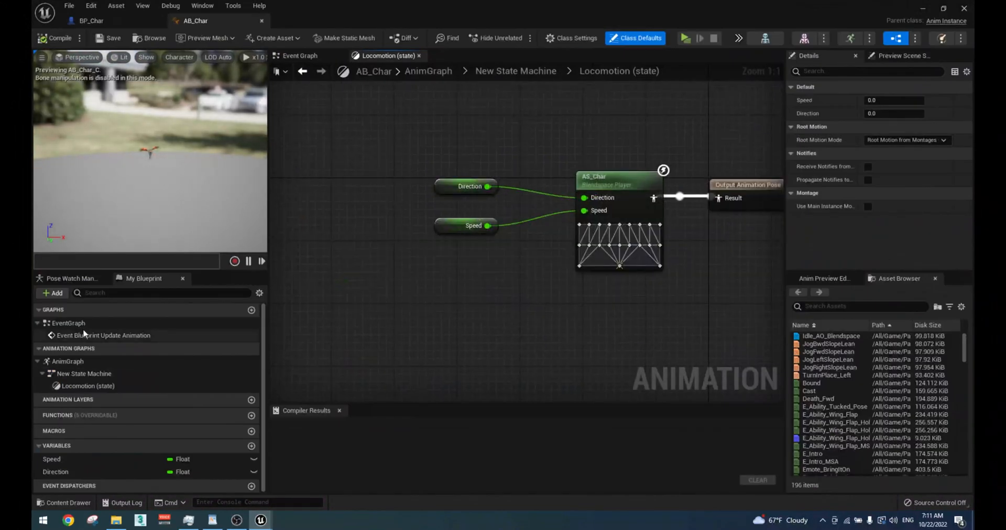
# Step: Insert a DefaultSlot montage slot between the state machine and Output Pose, then test in play
pyautogui.write('defa')
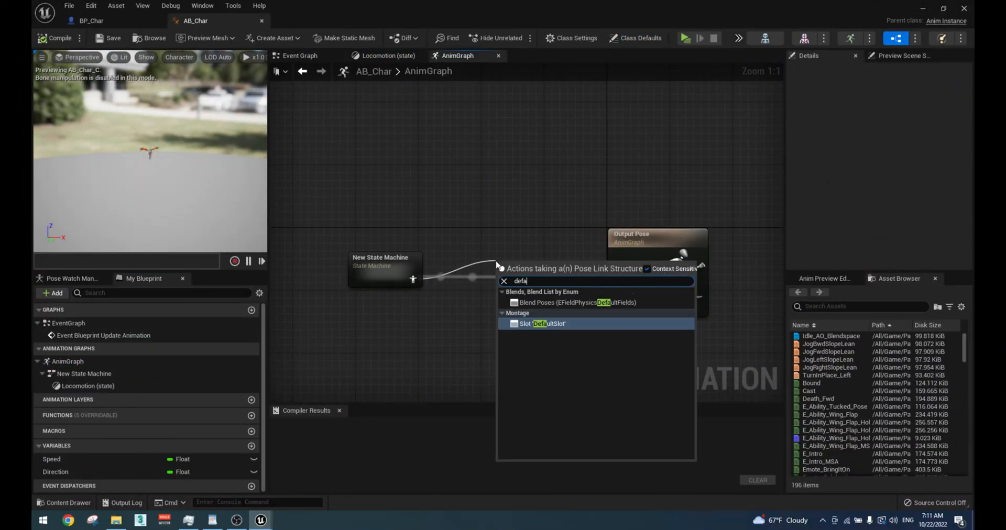
pyautogui.click(546, 324)
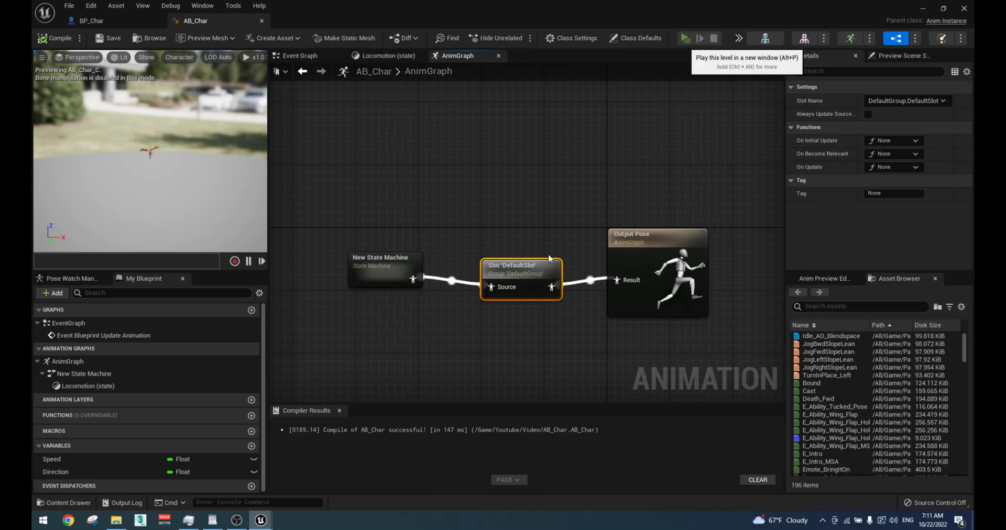
pyautogui.click(683, 38)
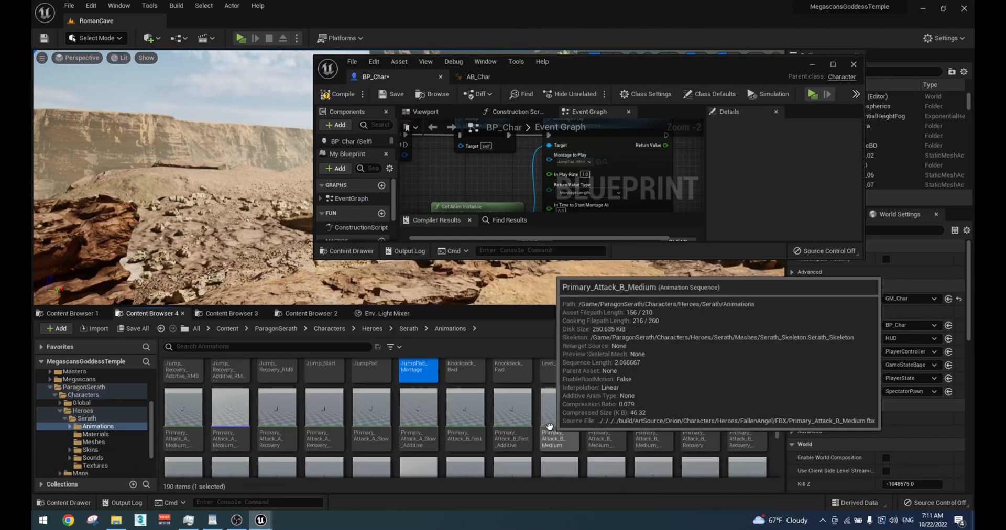
# Step: Play the RMB land montage on the mesh's anim instance from Event On Landed and test it
pyautogui.scroll(-3)
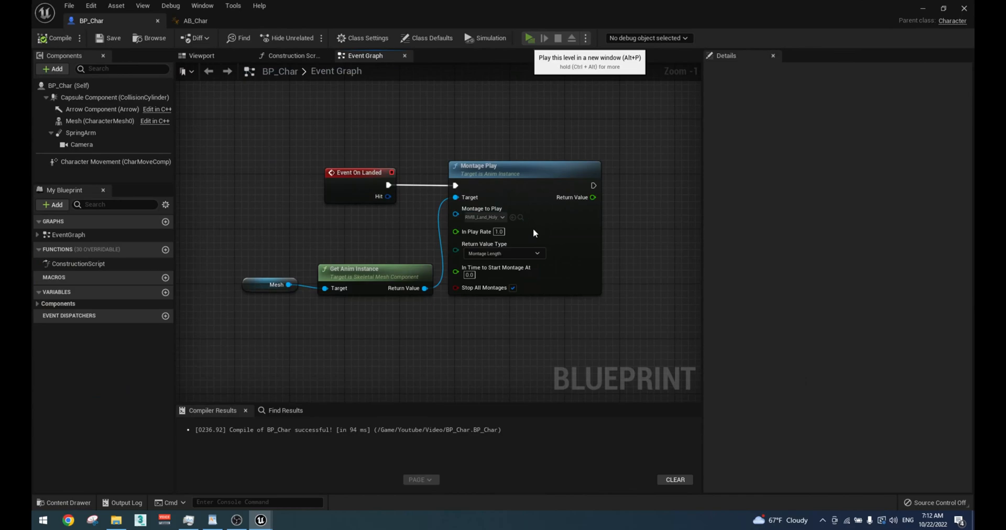
pyautogui.click(528, 37)
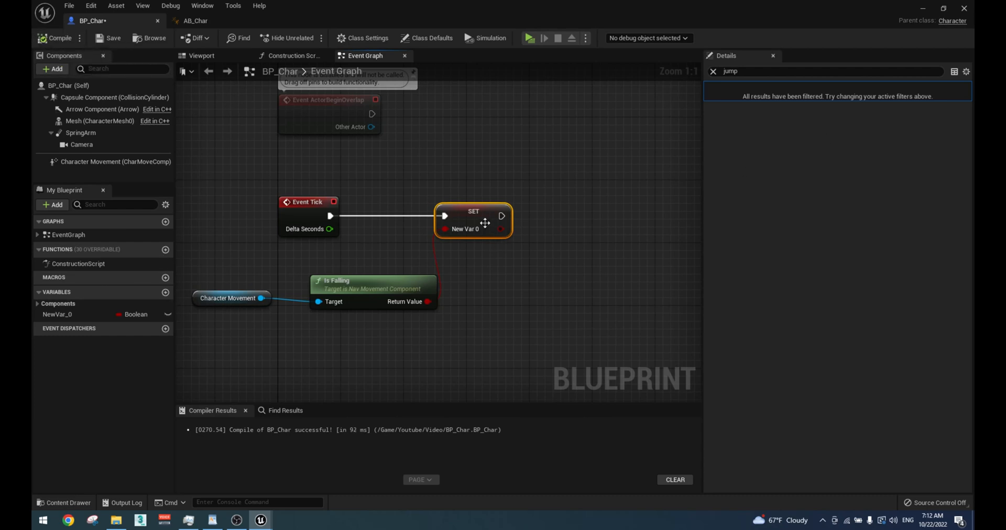
# Step: Rename BP_Char's tick-updated falling boolean and read its Fall value into AB_Char
pyautogui.click(58, 314)
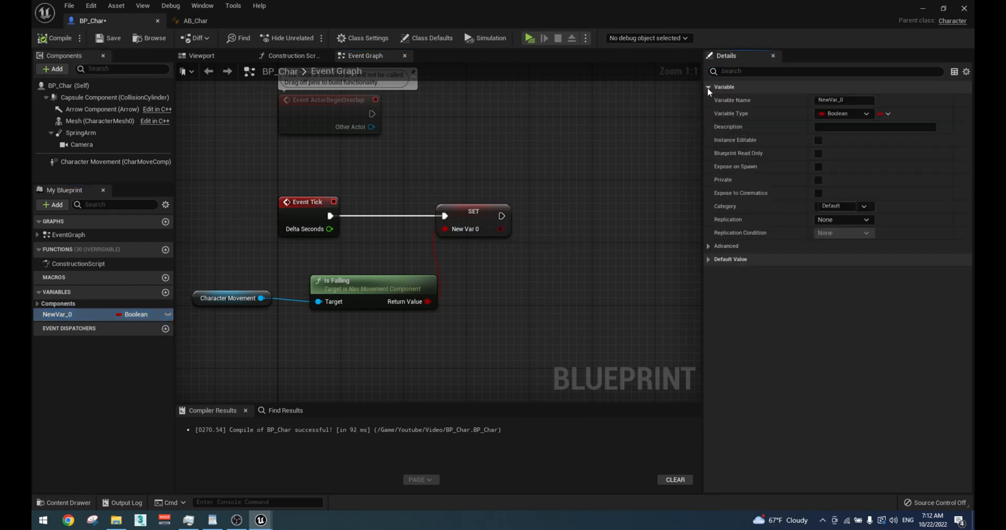
pyautogui.click(195, 21)
pyautogui.write('fal')
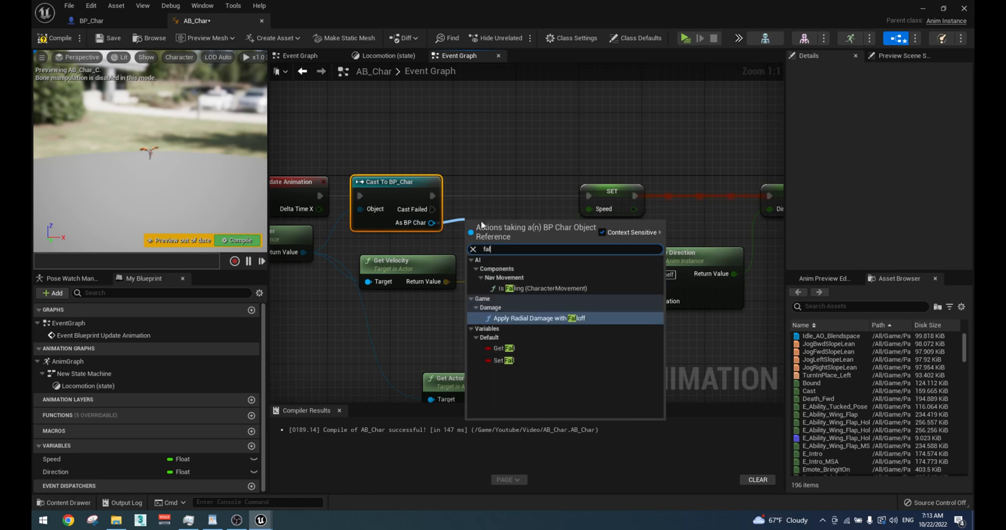
pyautogui.click(500, 360)
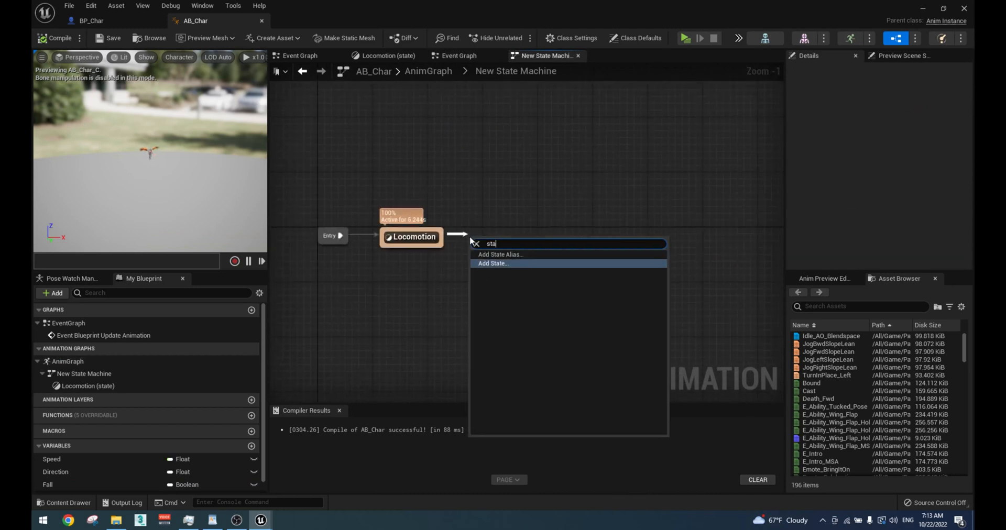
# Step: Add a Falling state after Locomotion, entered when Fall is true and left when NOT Fall
pyautogui.click(493, 263)
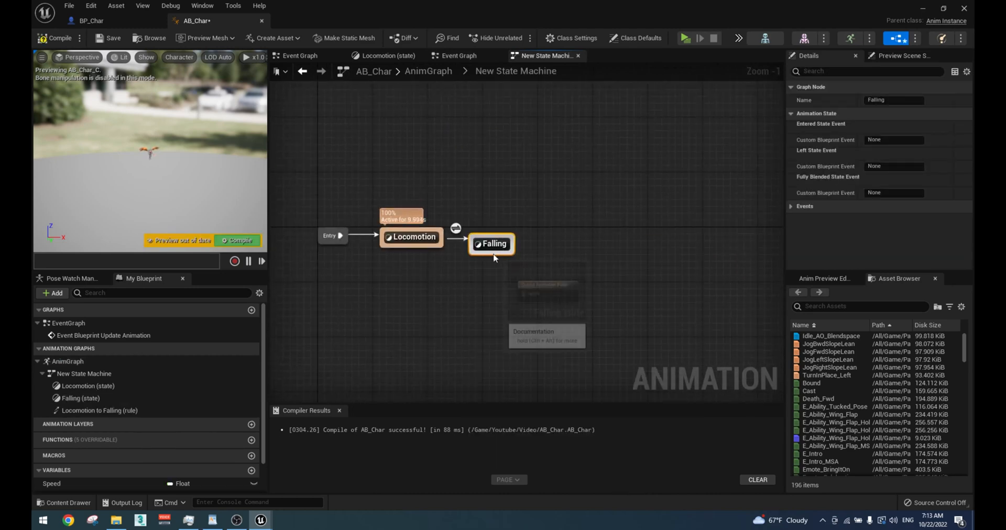
pyautogui.doubleClick(456, 228)
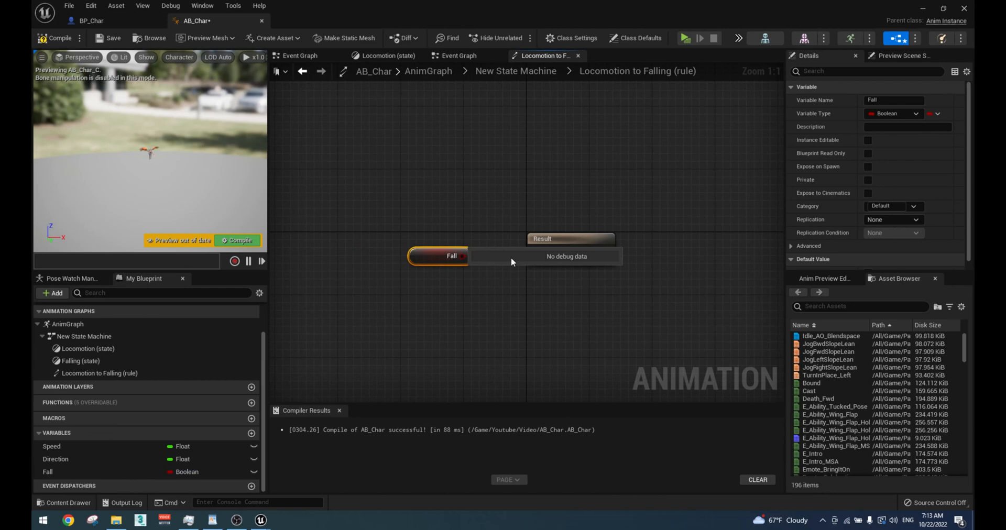
pyautogui.click(514, 70)
pyautogui.write('n')
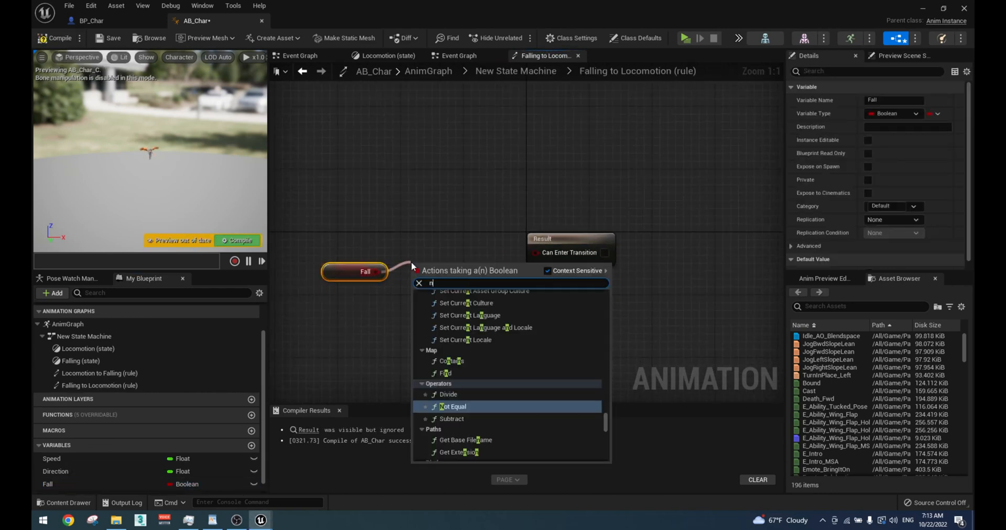
pyautogui.click(452, 407)
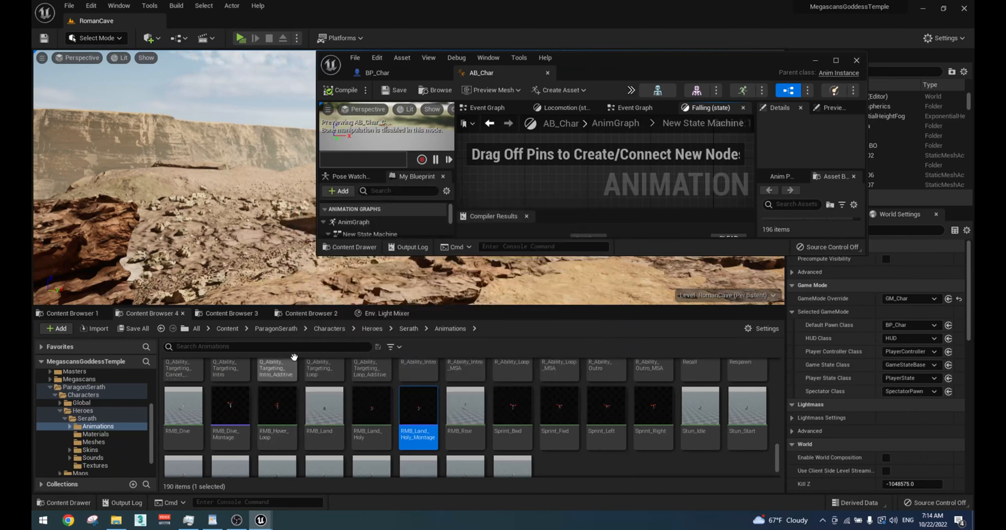
# Step: Play RMB_Hover_Loop in the Falling state and test the falling animation in the level
pyautogui.write('loop hove')
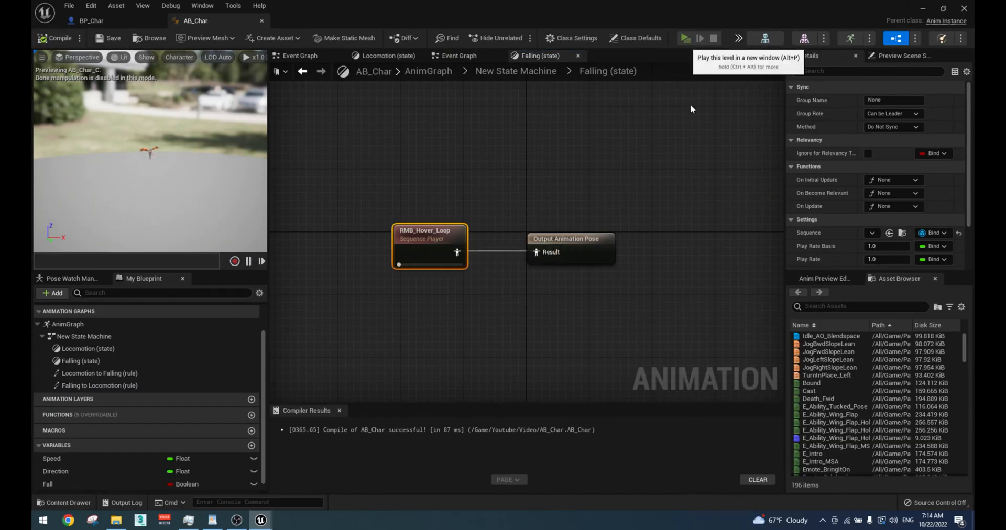
pyautogui.click(684, 38)
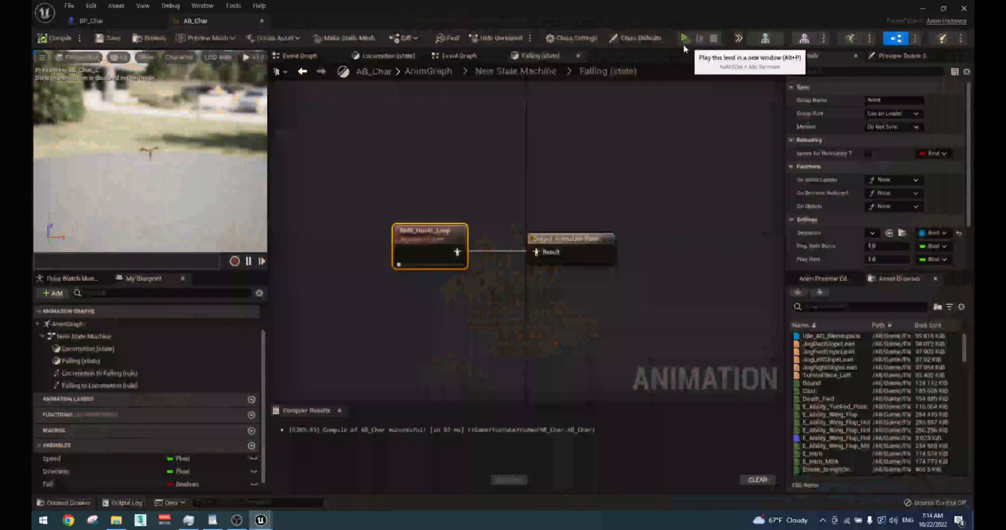
pyautogui.click(684, 39)
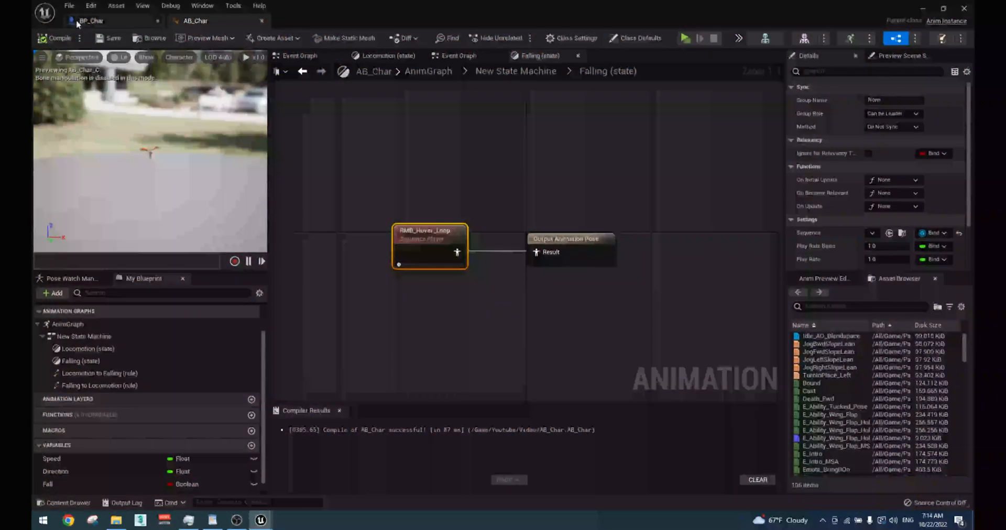
pyautogui.click(90, 20)
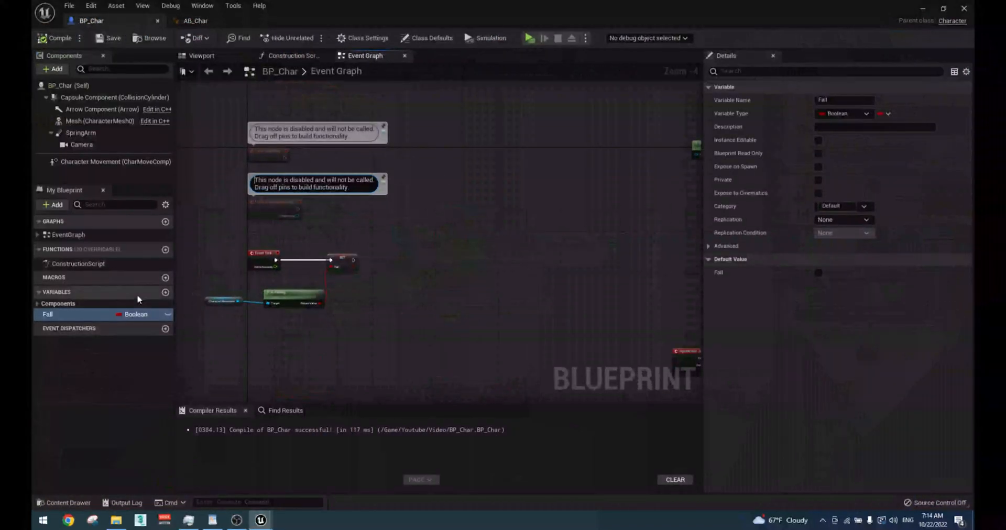
# Step: Create a Boolean Move variable and gate Jump through a Do Once reset after the landing delay, then test
pyautogui.click(164, 291)
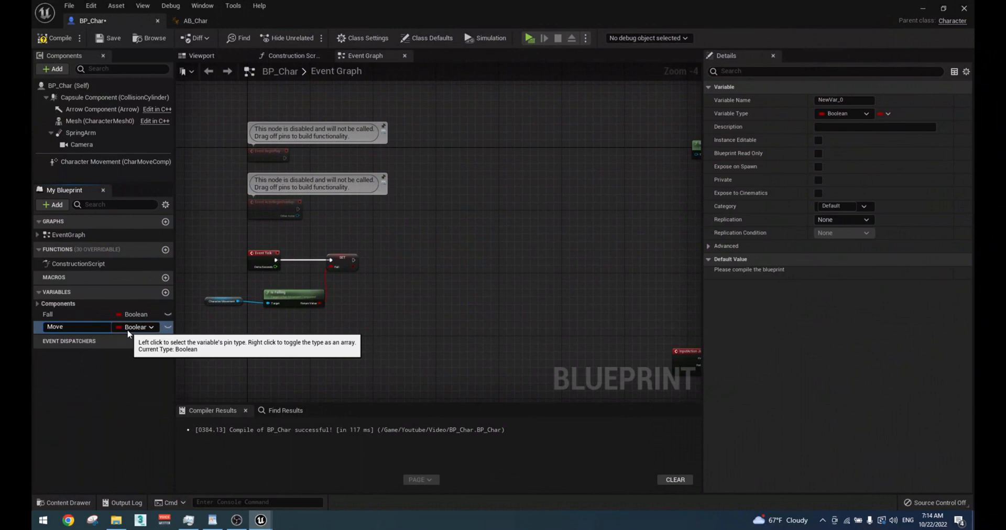
pyautogui.click(54, 327)
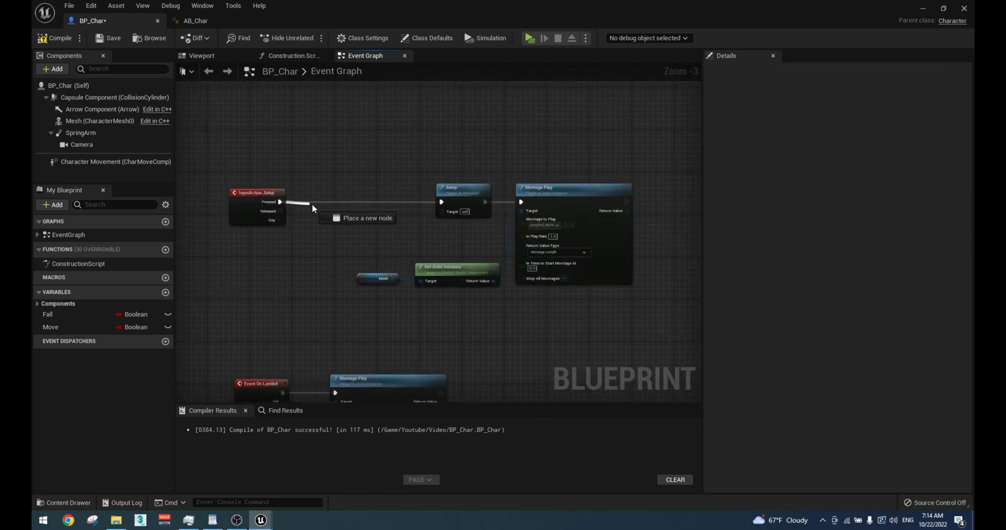
pyautogui.scroll(3)
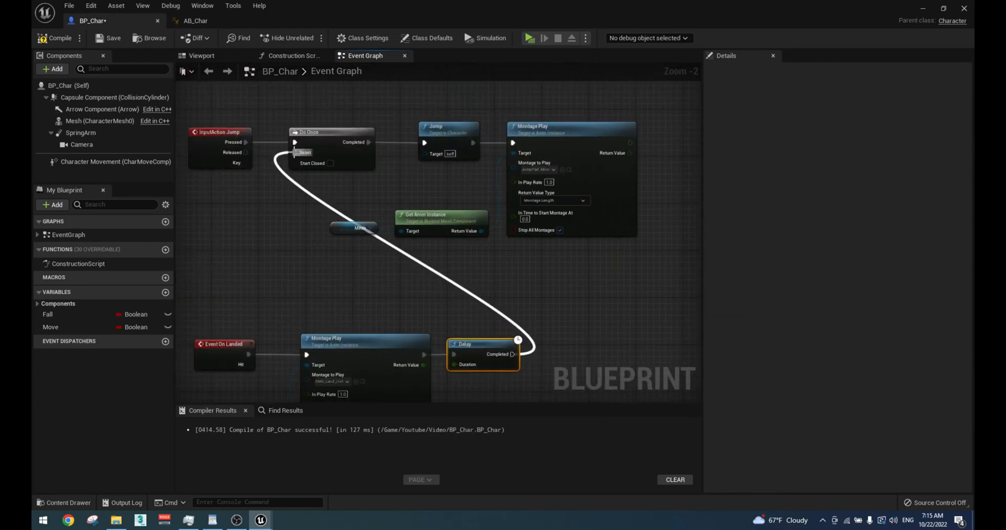
pyautogui.moveTo(528, 38)
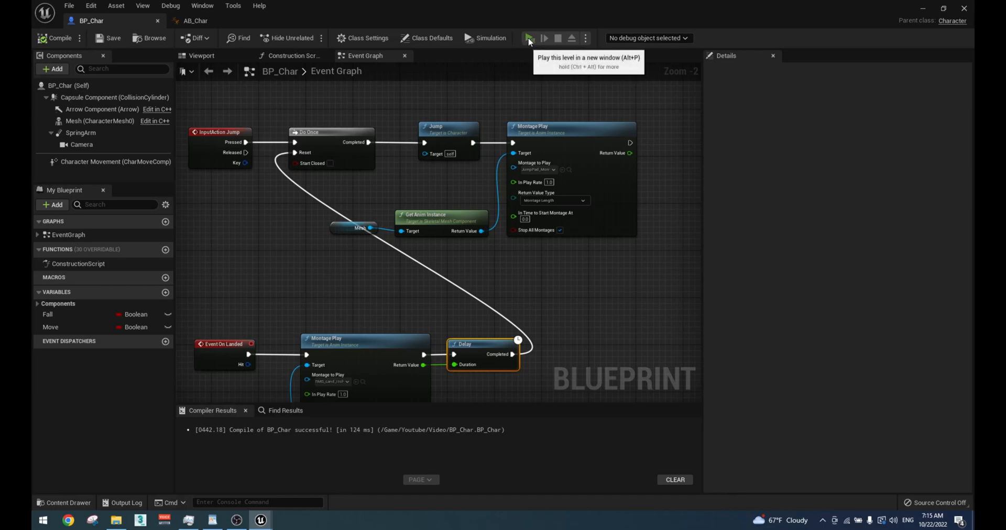
pyautogui.click(529, 38)
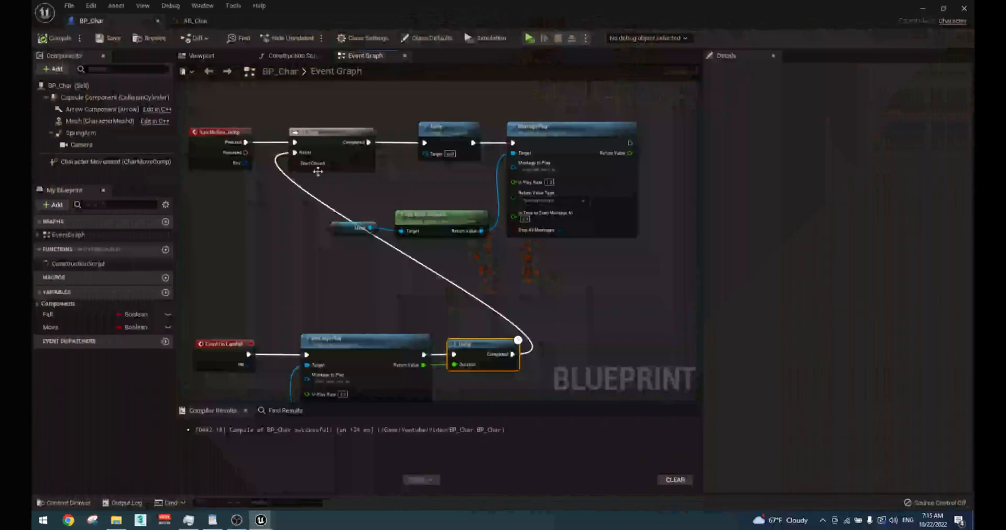
# Step: Branch MoveForward and MoveRight on the Move boolean
pyautogui.click(50, 327)
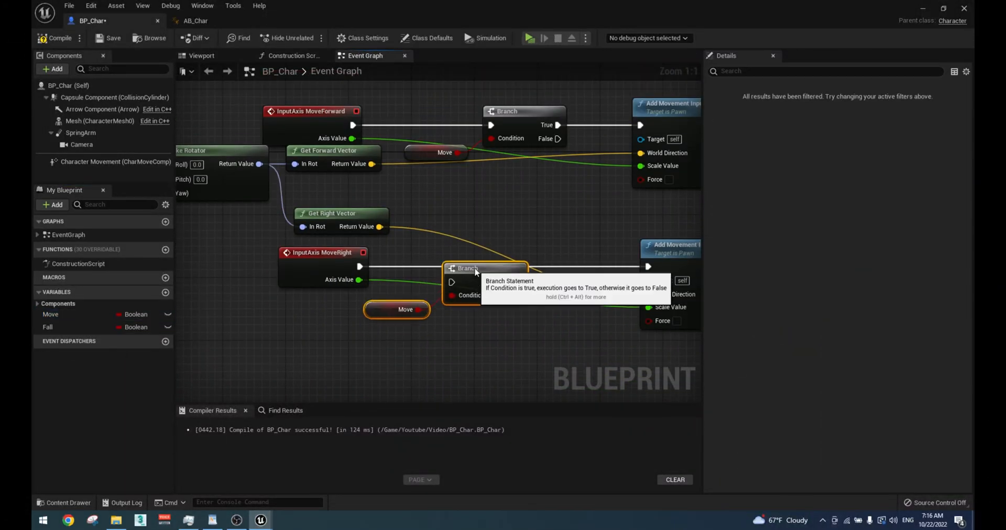
pyautogui.scroll(-3)
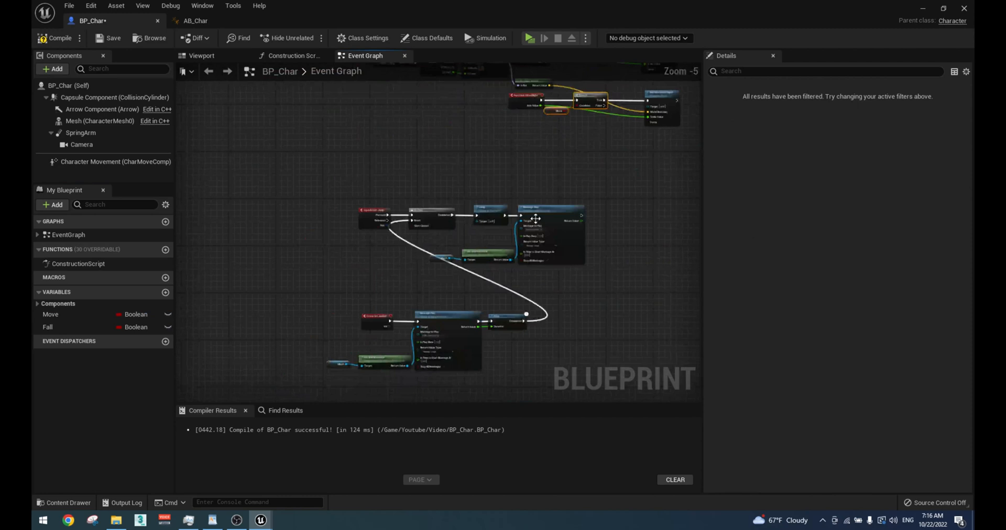
pyautogui.click(51, 315)
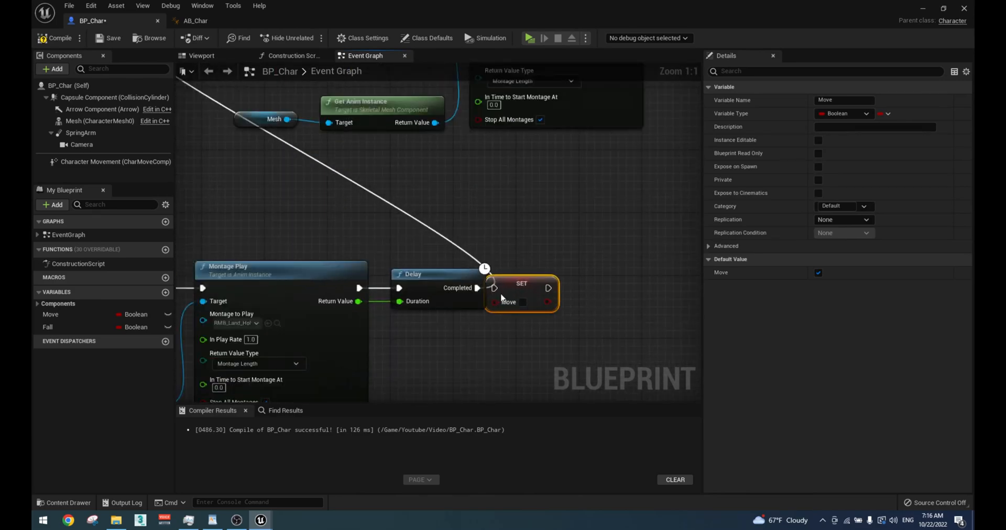
# Step: Set Move to true after the landing delay, compile and test the movement lock in play
pyautogui.click(521, 292)
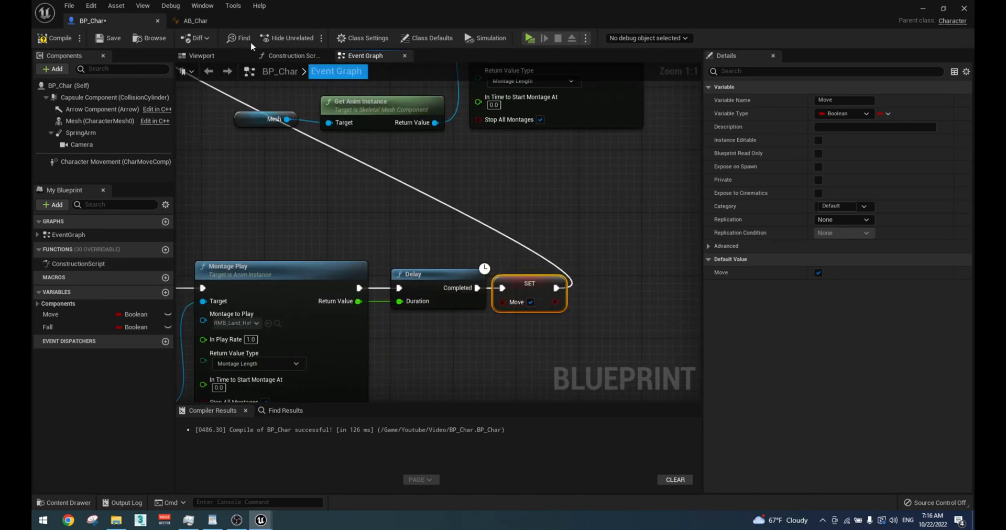
pyautogui.click(528, 38)
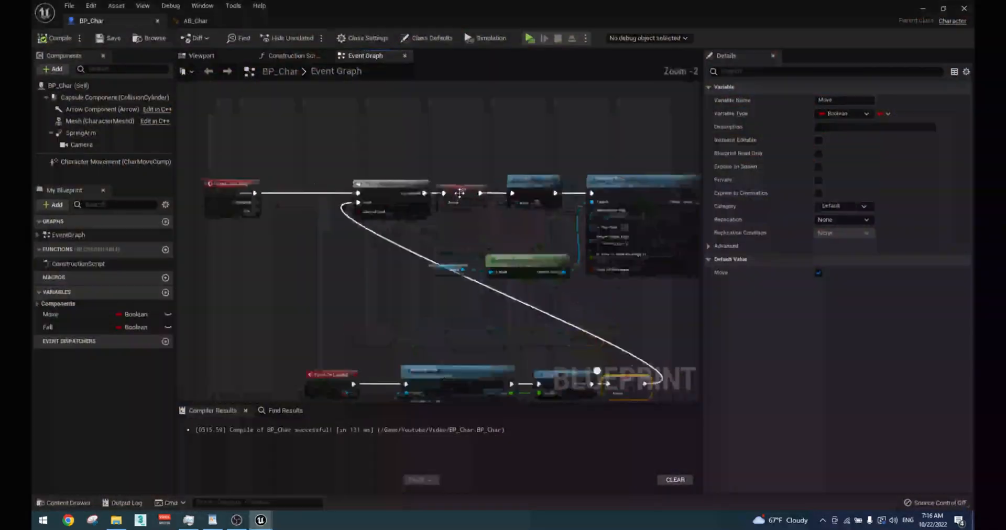
pyautogui.scroll(-3)
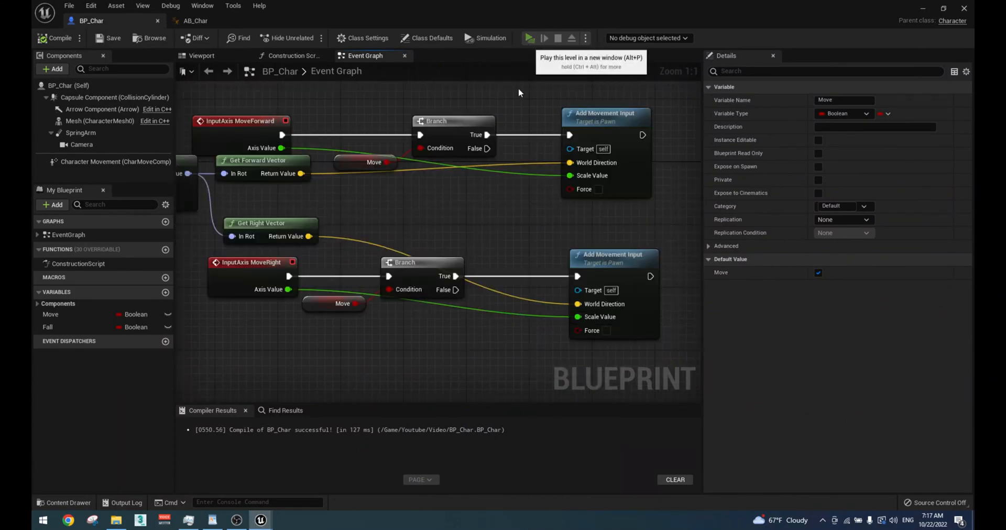
pyautogui.click(529, 37)
pyautogui.write('sprint')
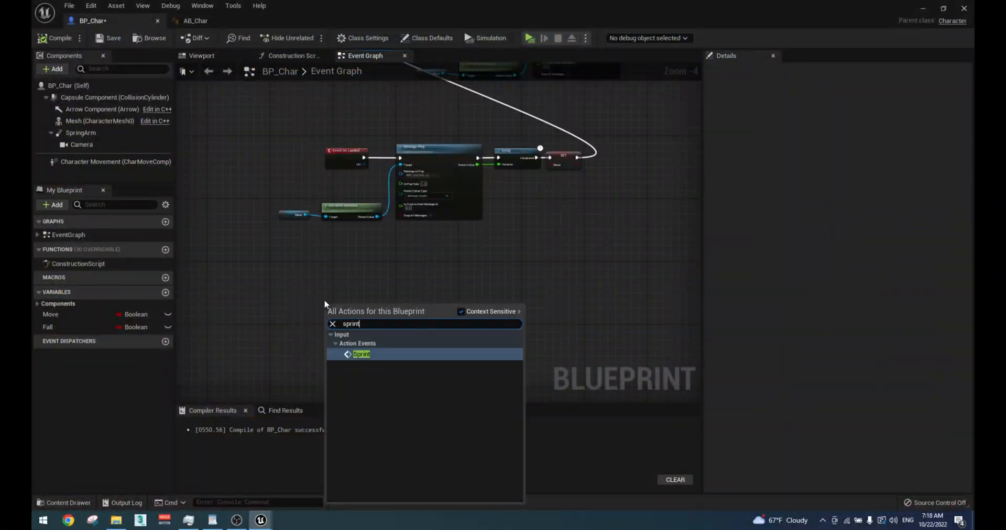
# Step: Wire a Sprint input event to Set Max Walk Speed and look up the Character Movement walk speed
pyautogui.click(361, 354)
pyautogui.write('max movement spe')
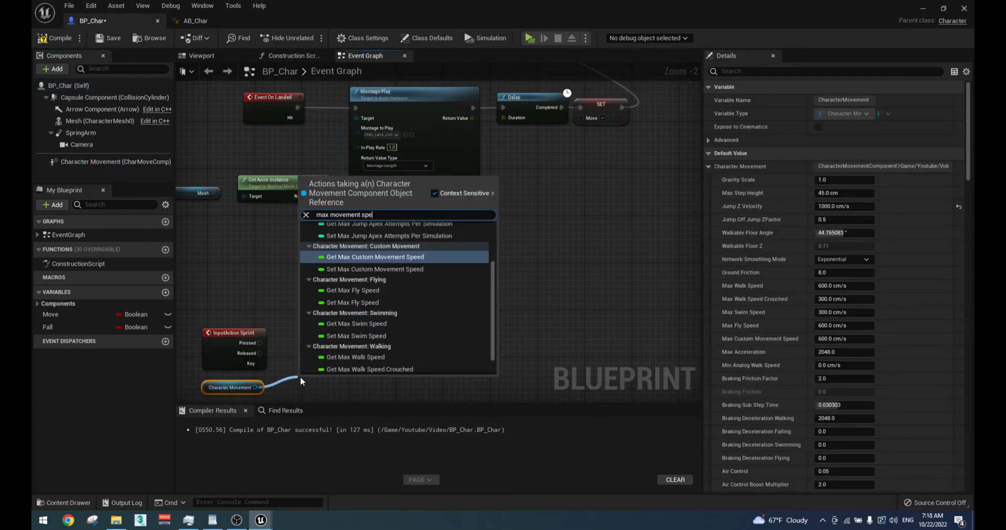
pyautogui.click(357, 358)
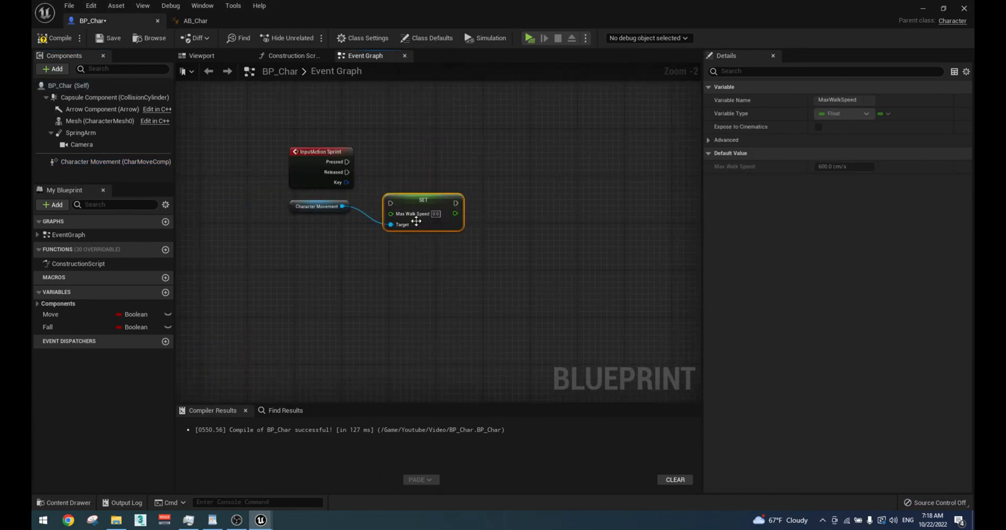
pyautogui.scroll(3)
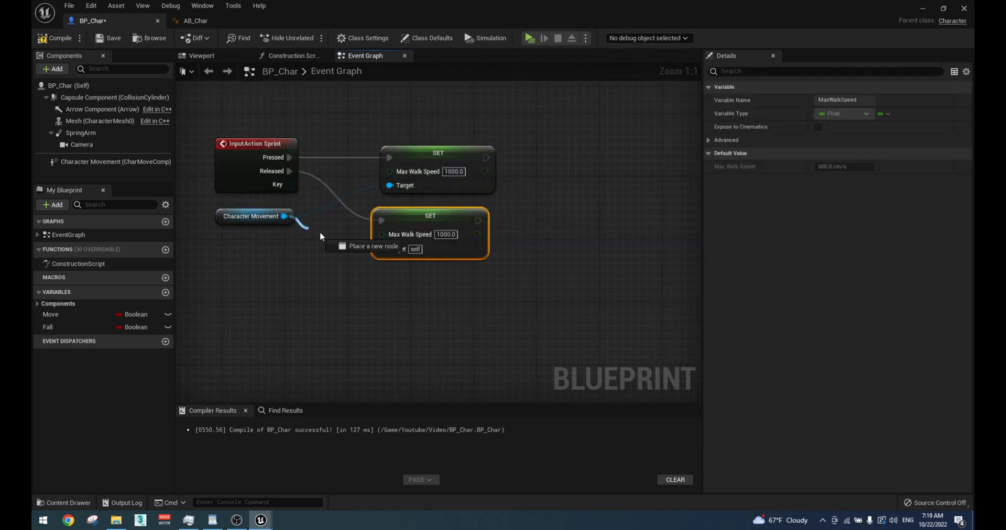
pyautogui.click(102, 162)
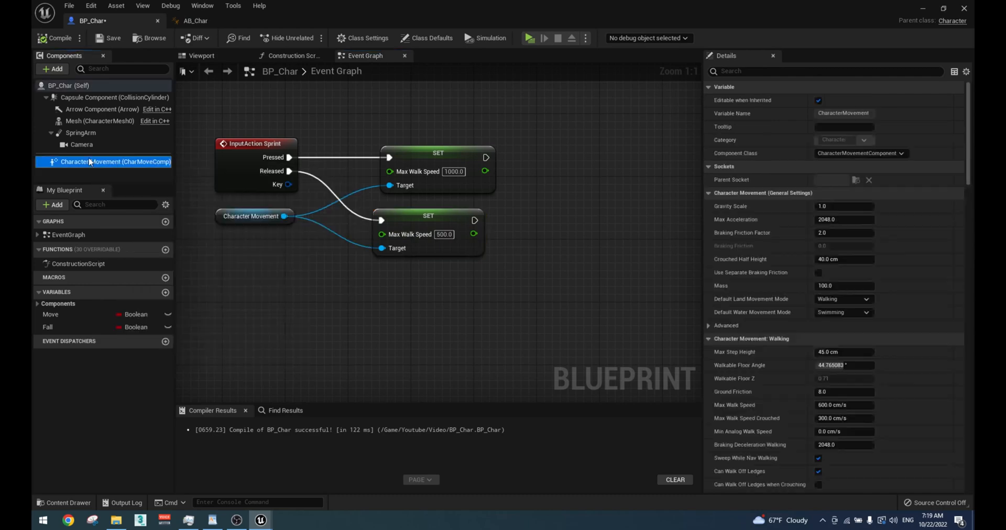
pyautogui.write('walk speed')
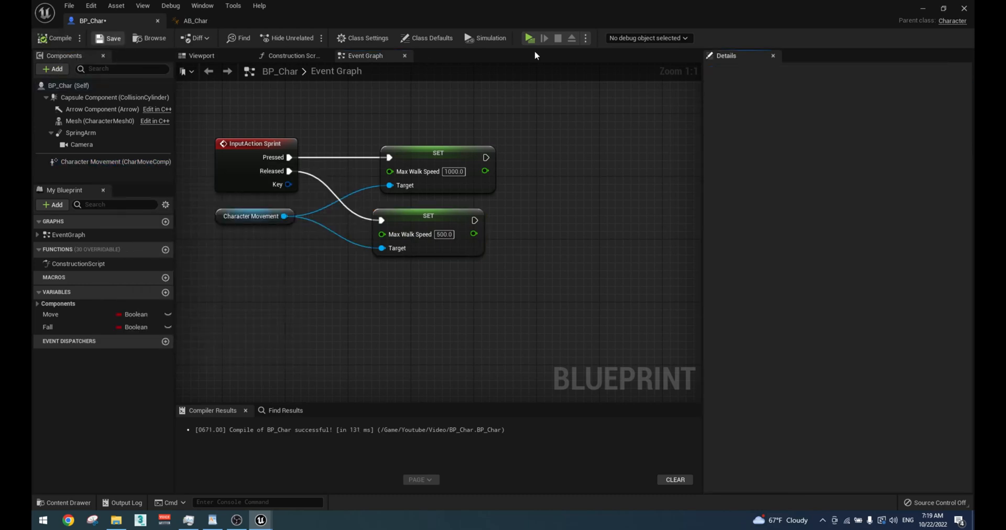
pyautogui.click(528, 38)
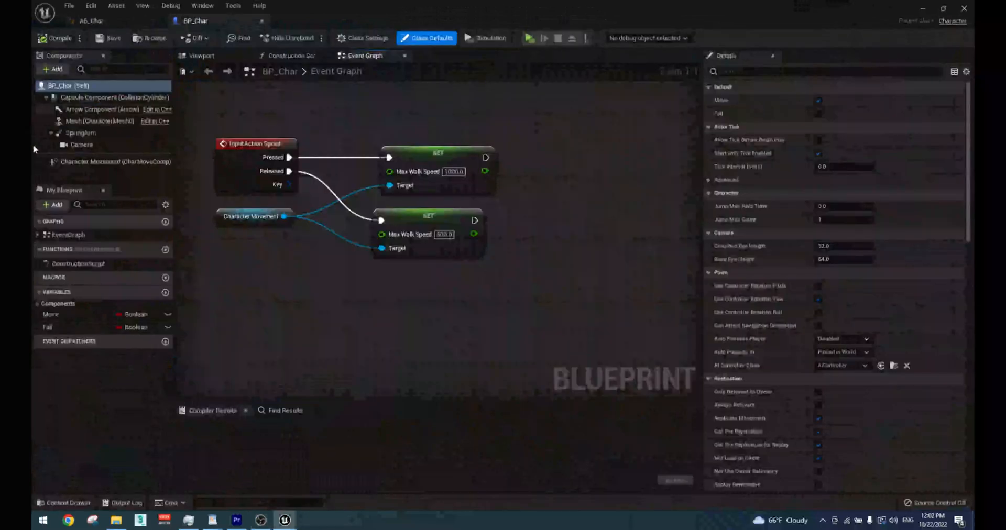
# Step: Select the SpringArm component and review its camera lag and rendering settings
pyautogui.click(80, 134)
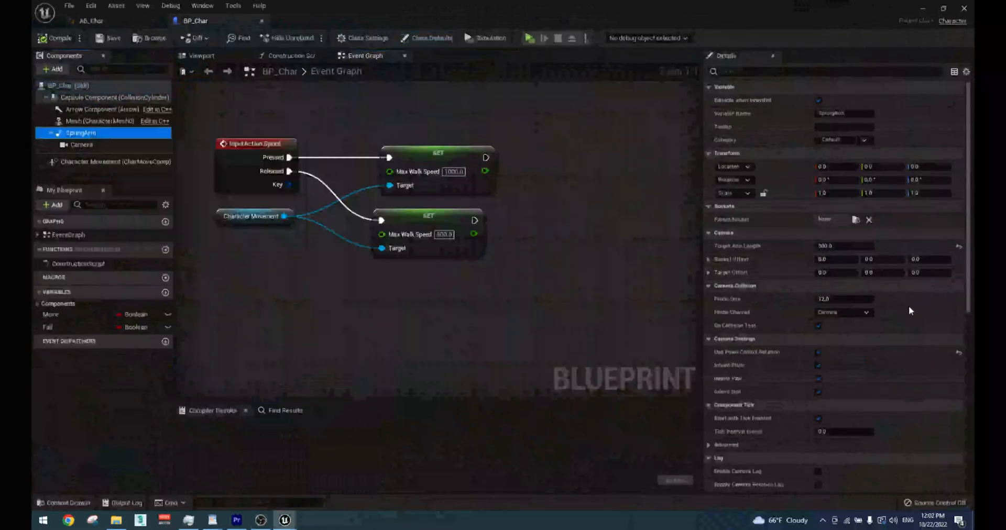
pyautogui.scroll(-3)
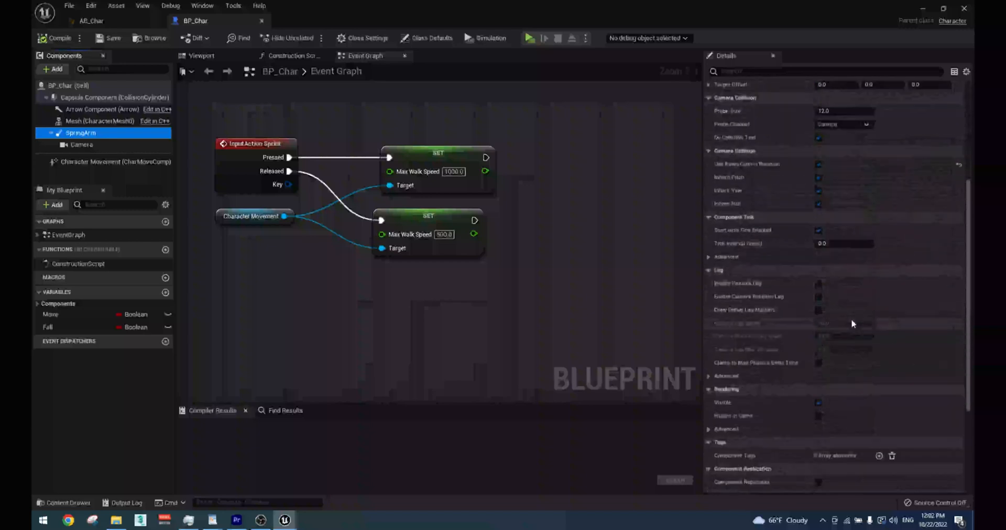
pyautogui.scroll(-3)
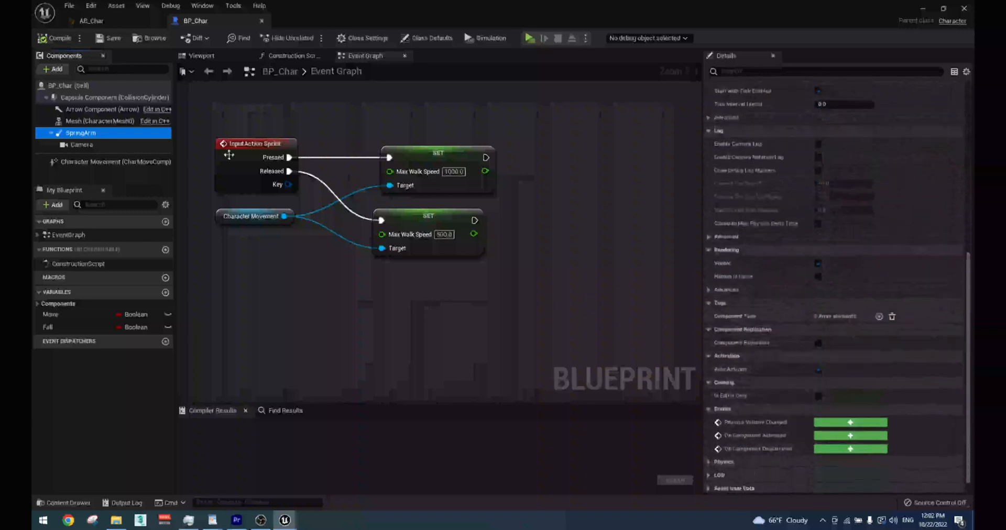
pyautogui.scroll(3)
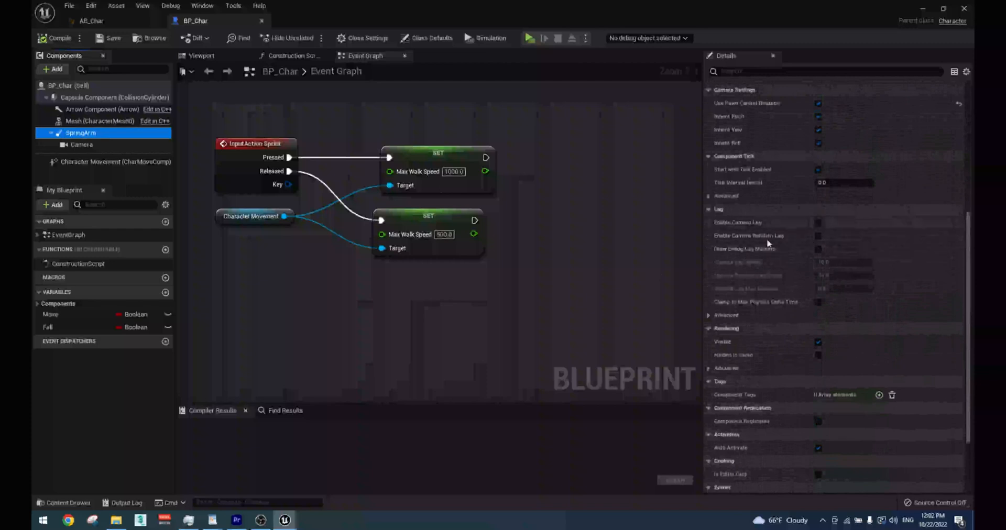